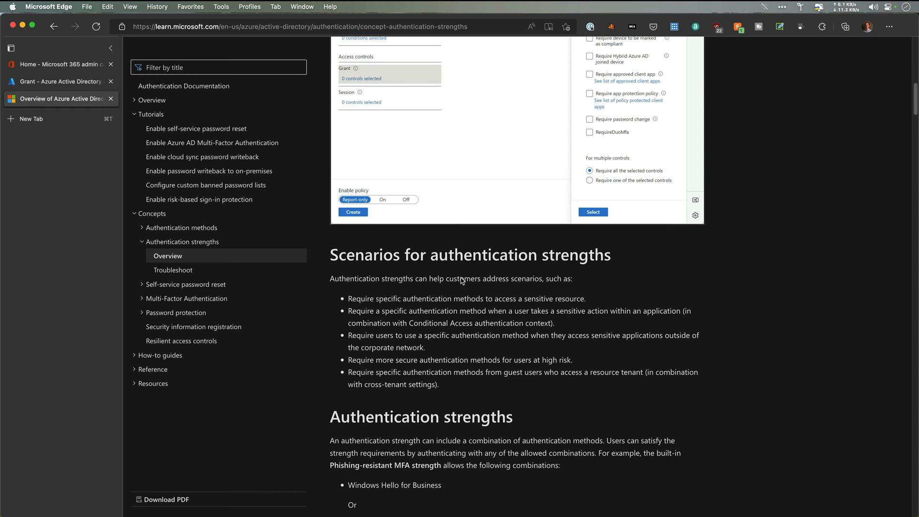
Step: Scroll the article past scenarios and phishing-resistant combinations to the built-in authentication strengths
scroll(up, 3)
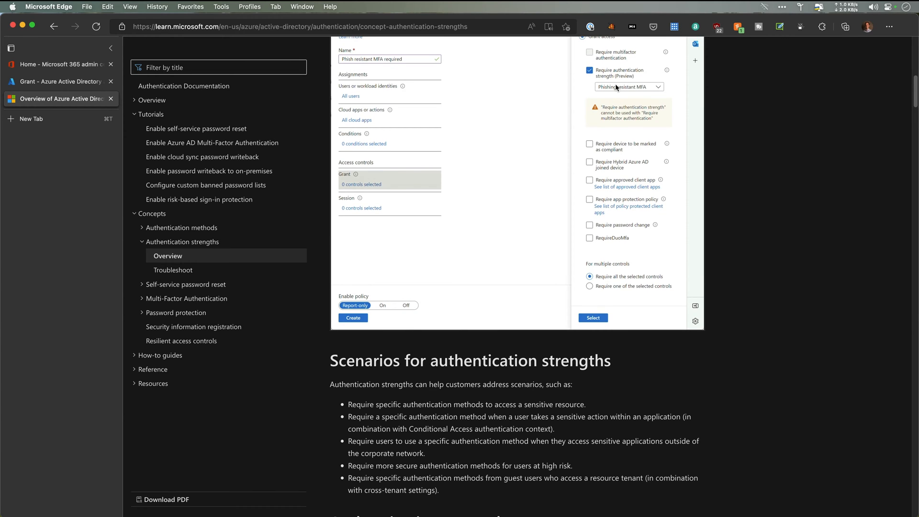
mouse_move(431, 364)
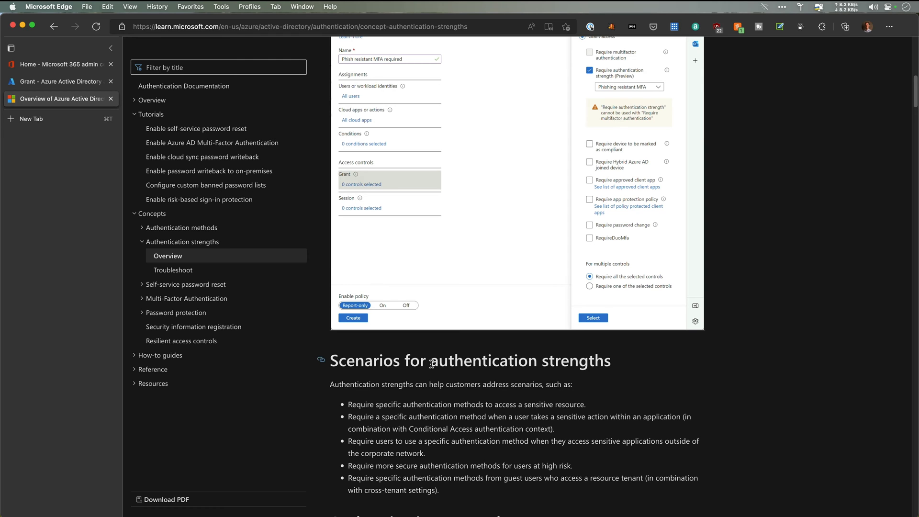
mouse_move(430, 363)
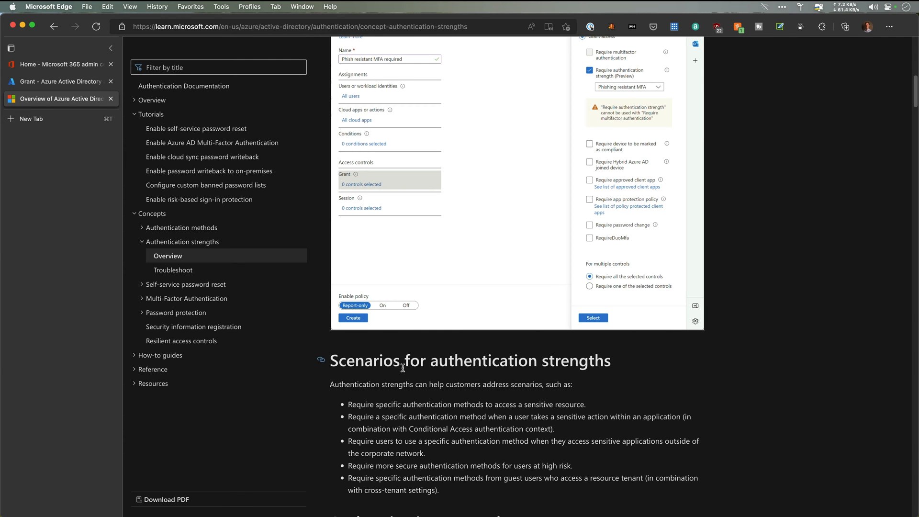
scroll(down, 3)
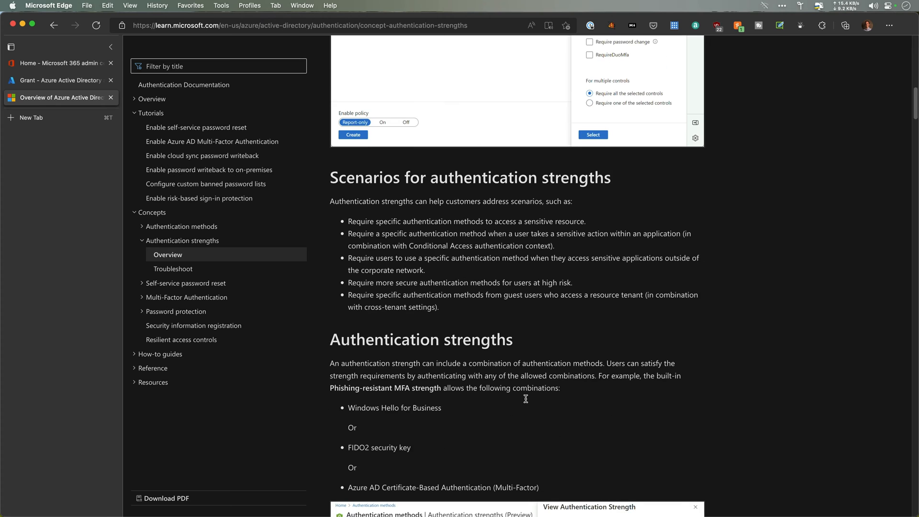
scroll(down, 3)
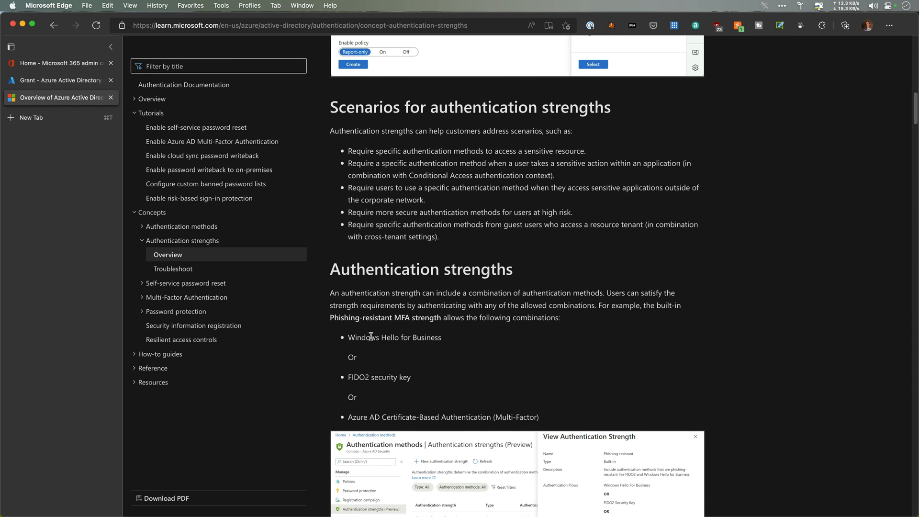
scroll(down, 3)
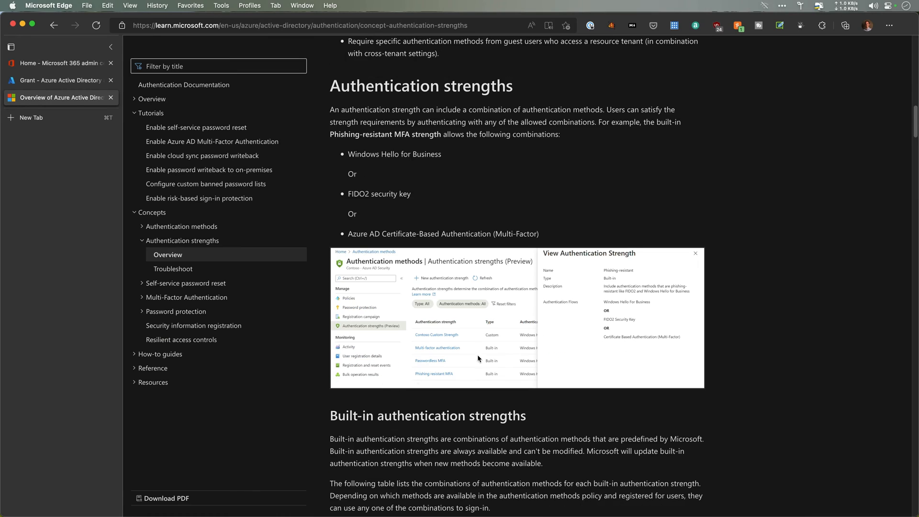
scroll(down, 3)
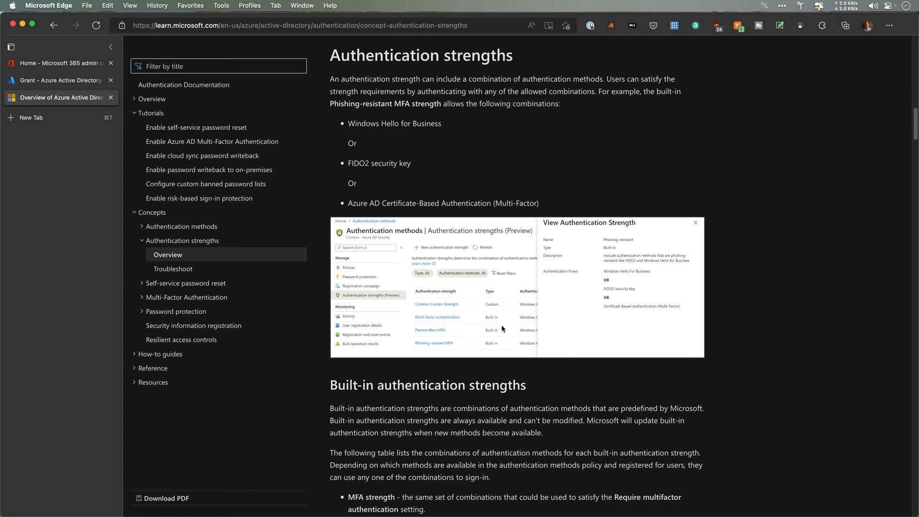
mouse_move(90, 197)
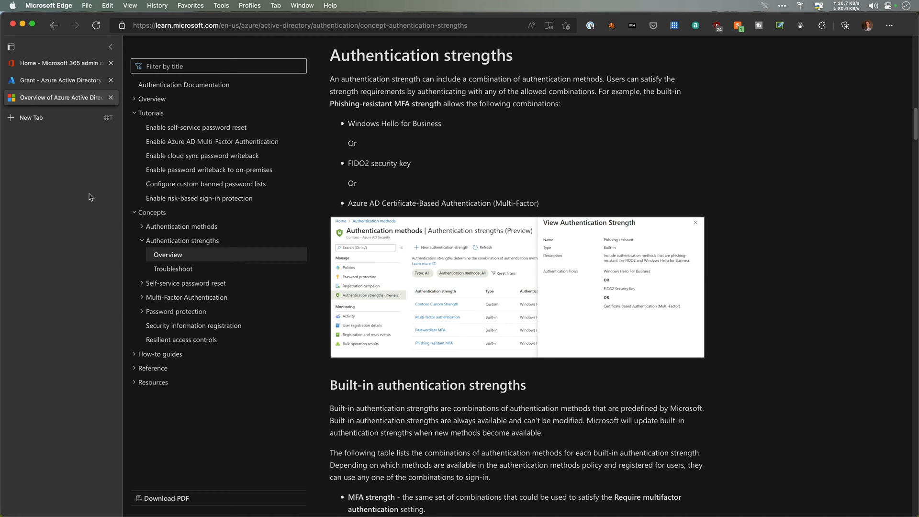
Step: Switch to the 'Grant - Azure Active Directory' tab showing the policy's grant settings
click(59, 81)
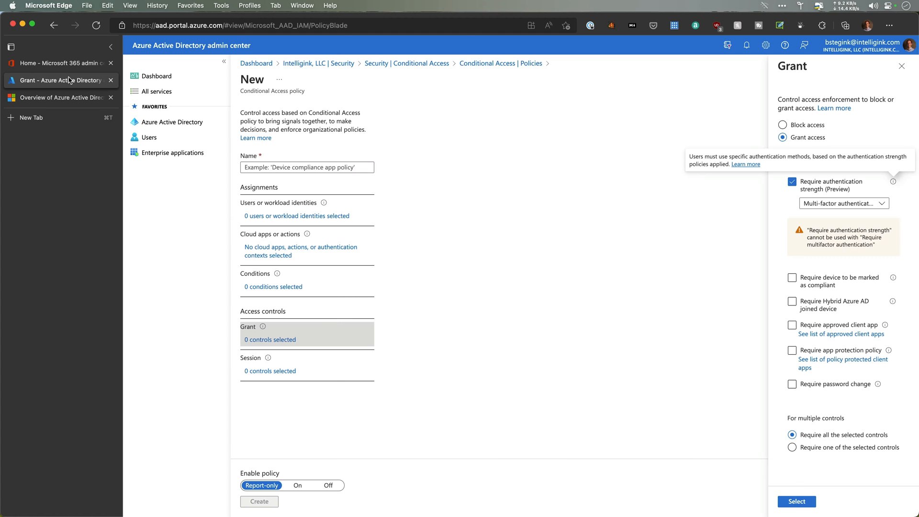
mouse_move(713, 270)
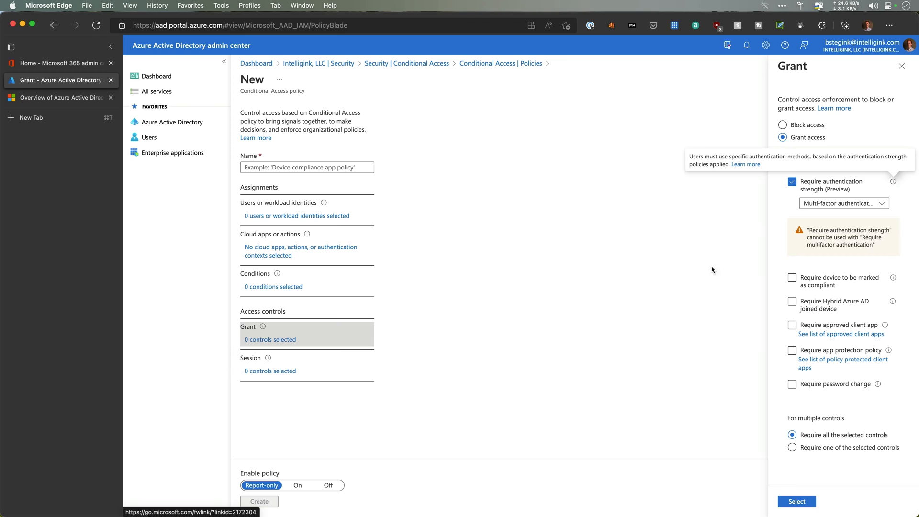
mouse_move(846, 189)
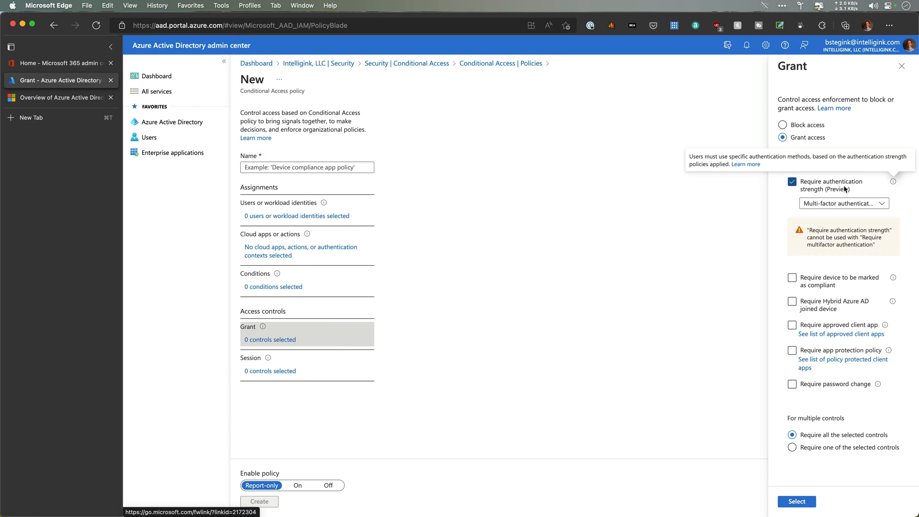
mouse_move(885, 194)
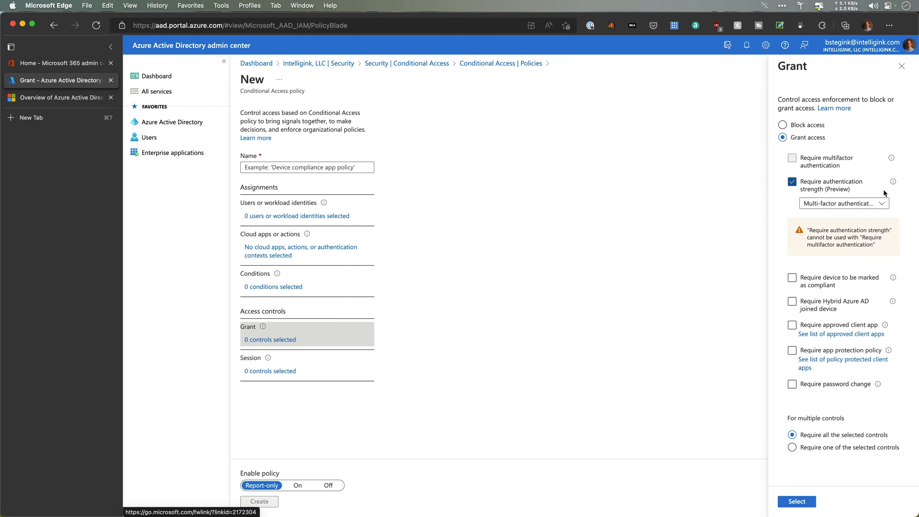
click(793, 161)
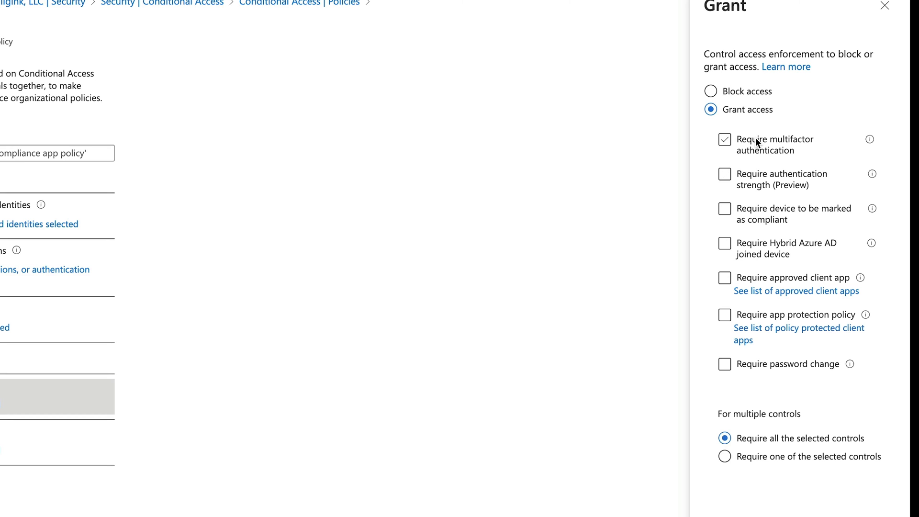
click(724, 139)
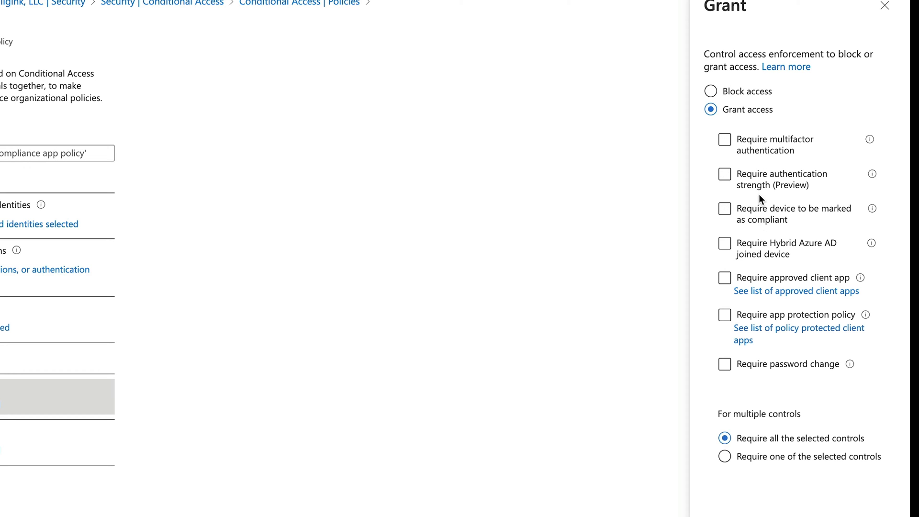
click(725, 175)
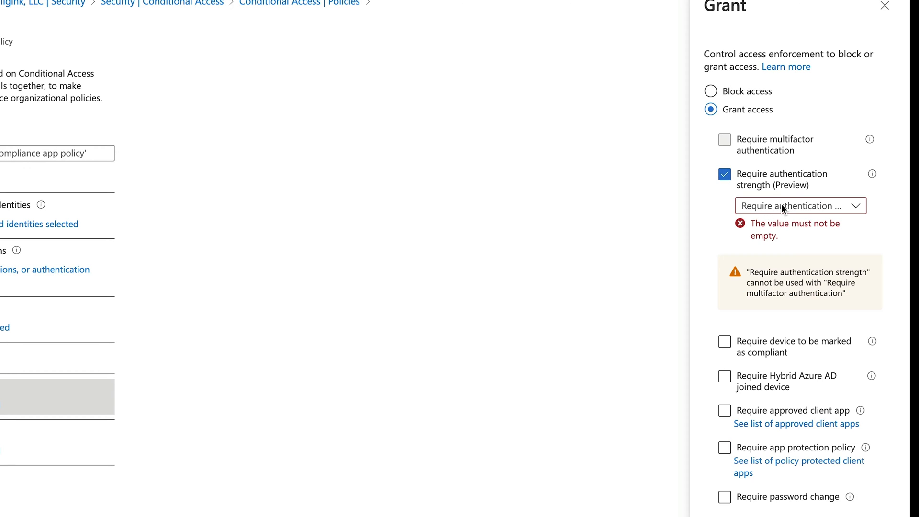
click(799, 205)
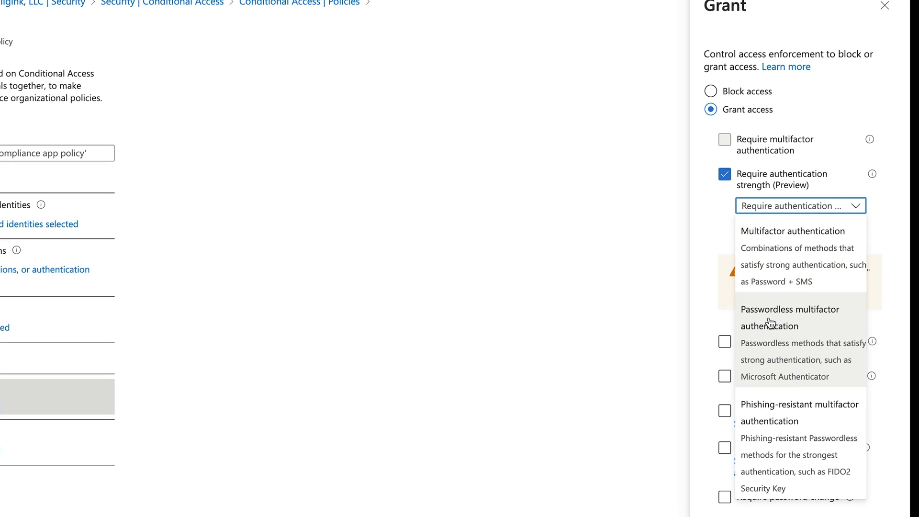
mouse_move(776, 328)
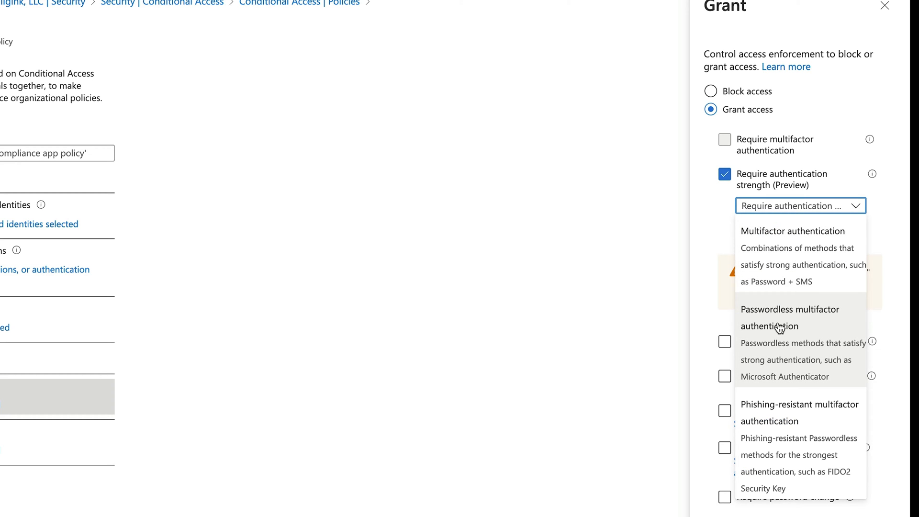
mouse_move(811, 444)
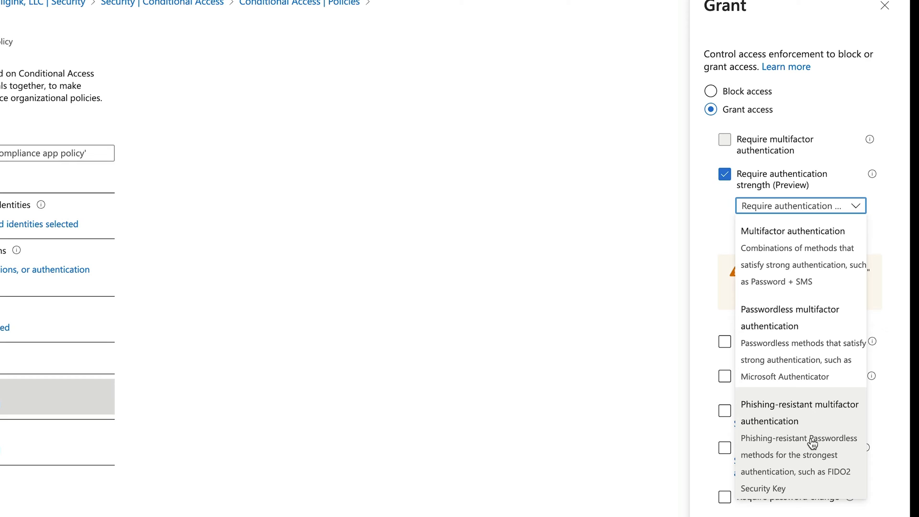
mouse_move(820, 483)
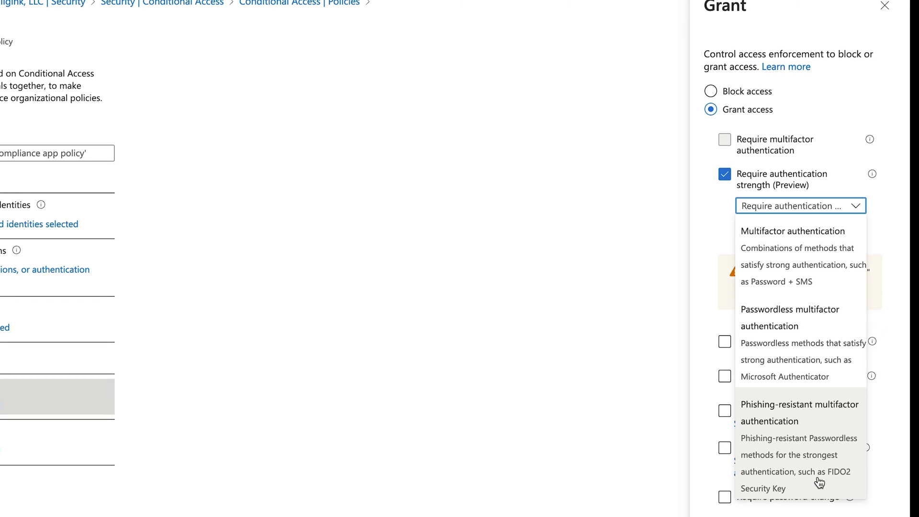
mouse_move(799, 255)
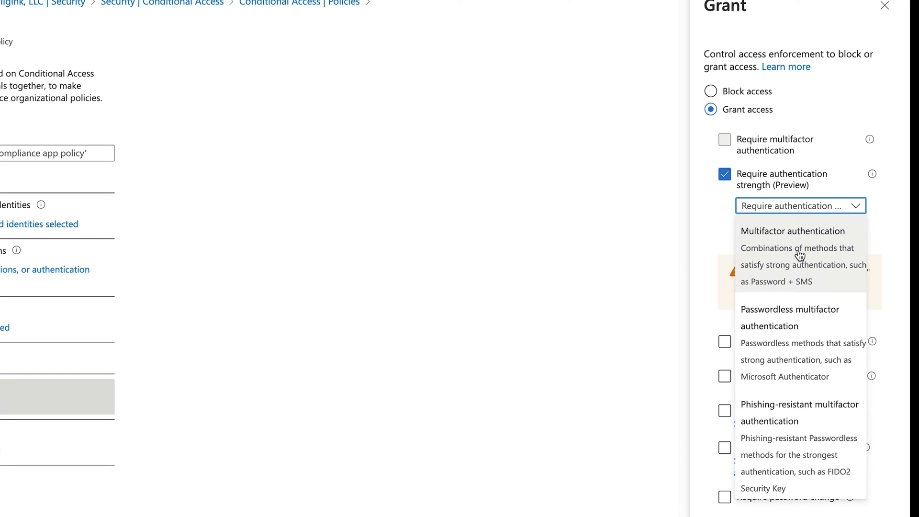
mouse_move(801, 261)
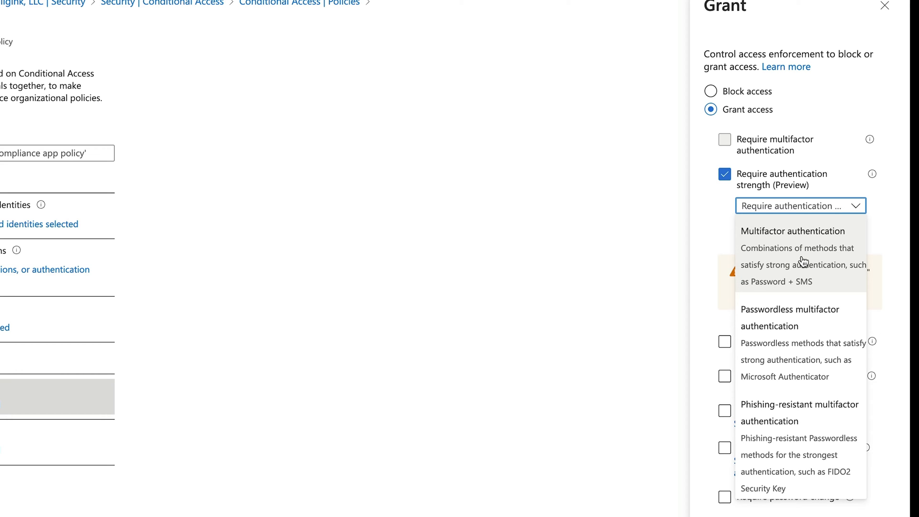
click(791, 230)
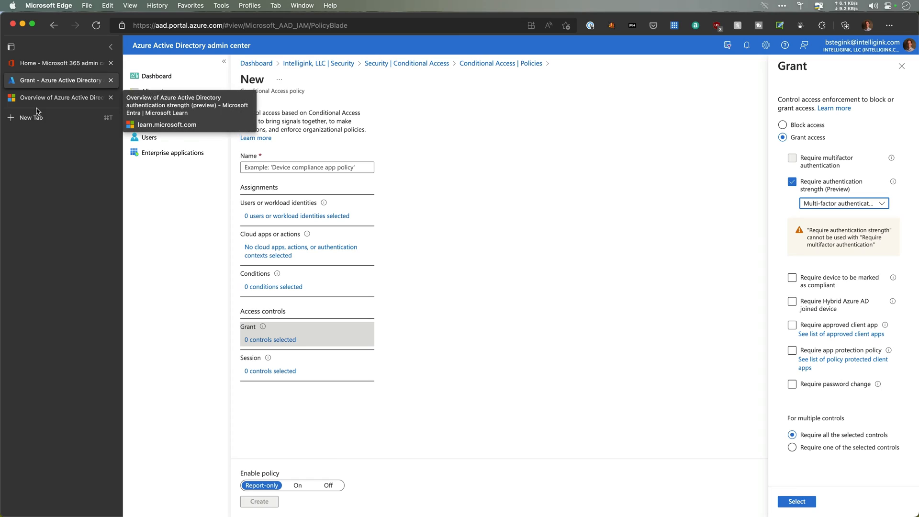
Step: Search 'yu' and open the YubiKey suggestion to reach the YubiKey 5 Series setup page
text(yu)
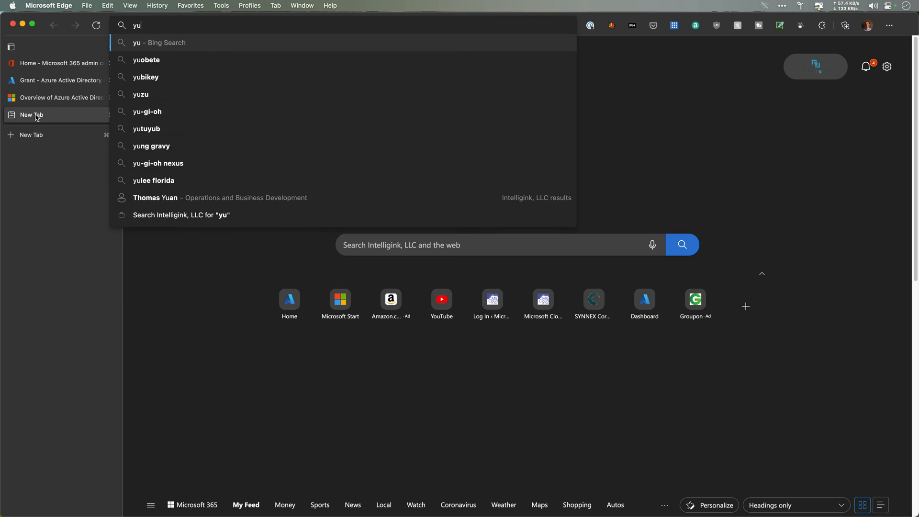
click(145, 76)
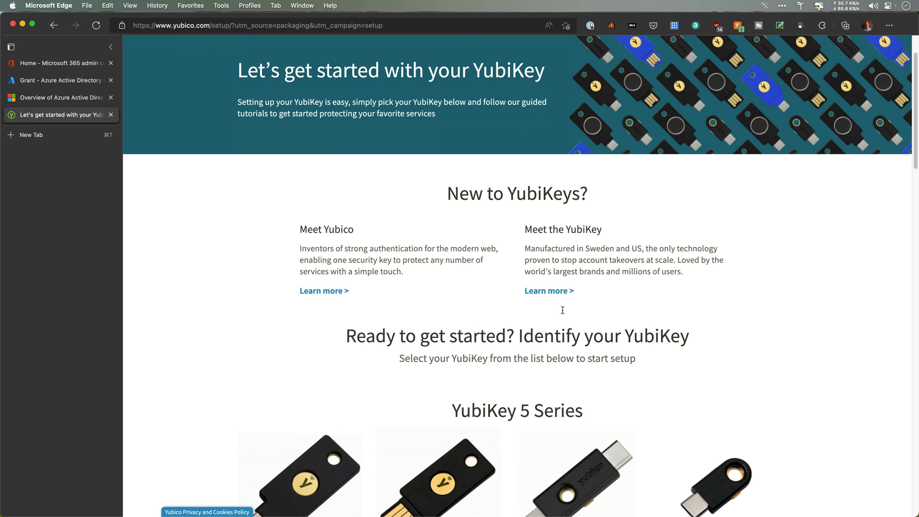
scroll(down, 3)
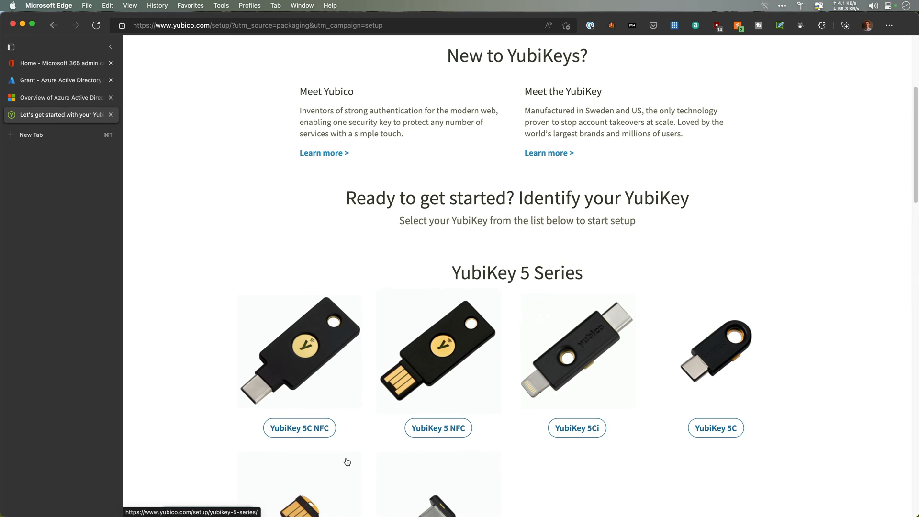
scroll(up, 3)
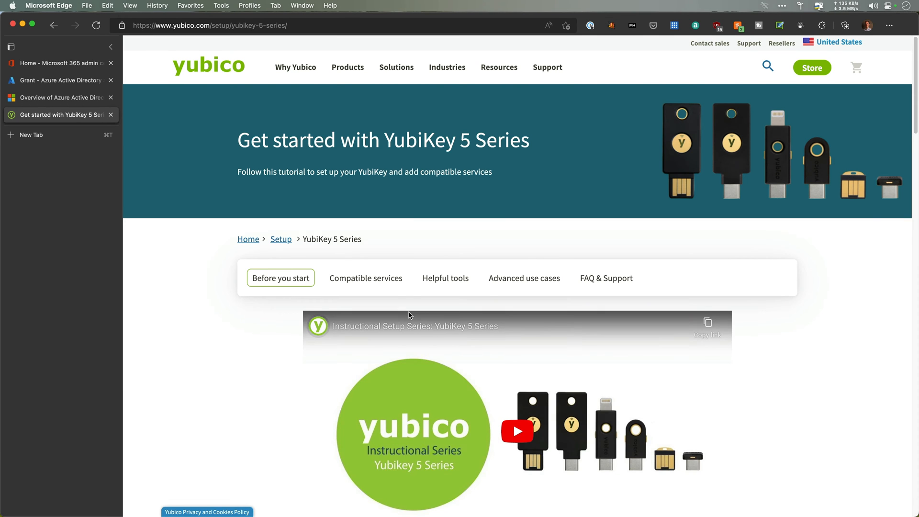
scroll(down, 3)
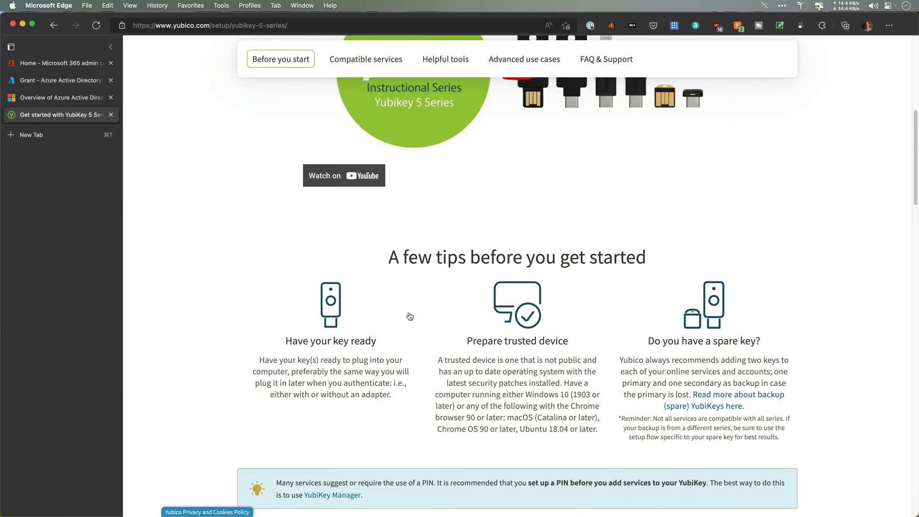
scroll(down, 3)
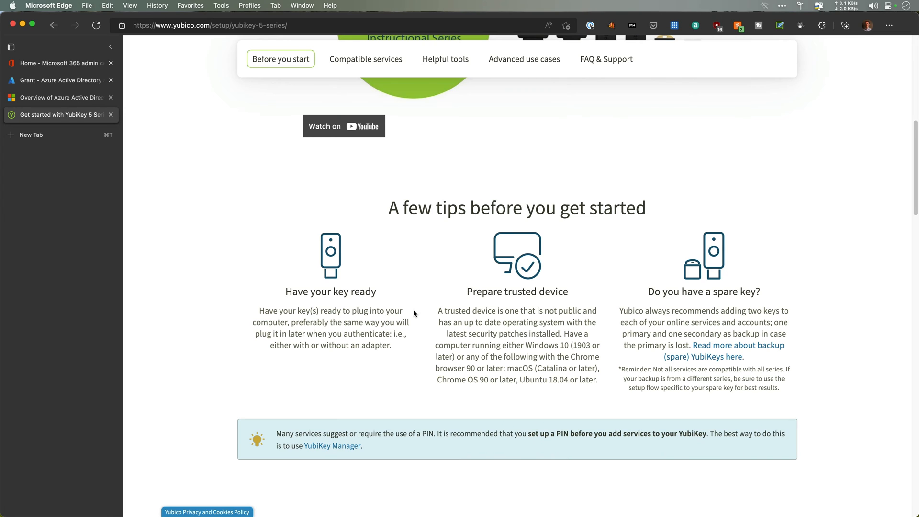
scroll(down, 3)
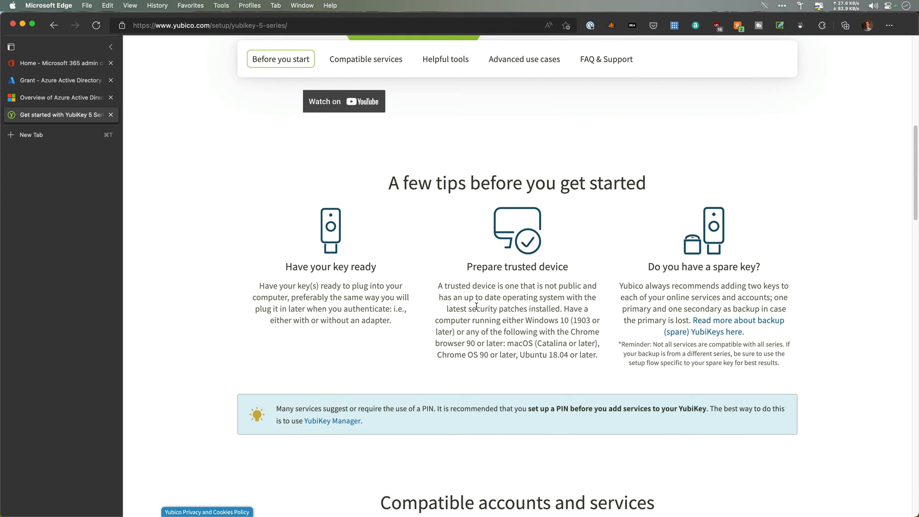
scroll(down, 3)
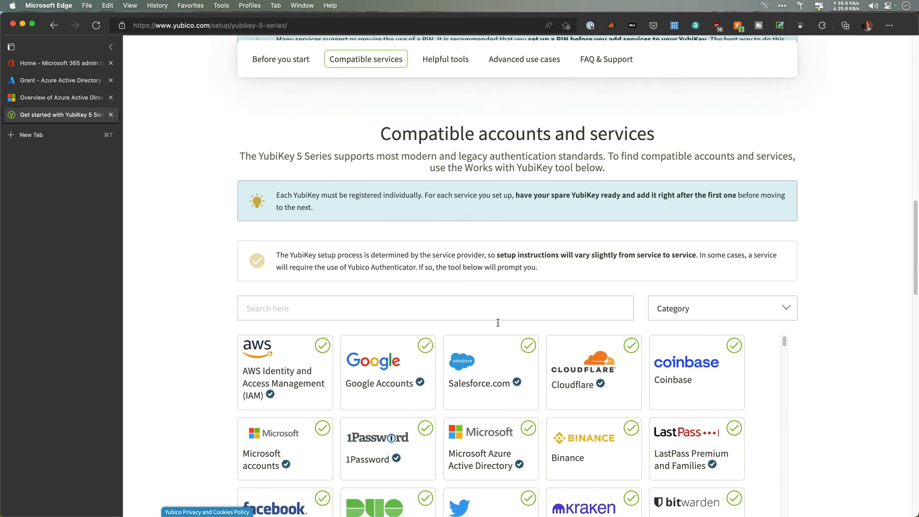
scroll(down, 3)
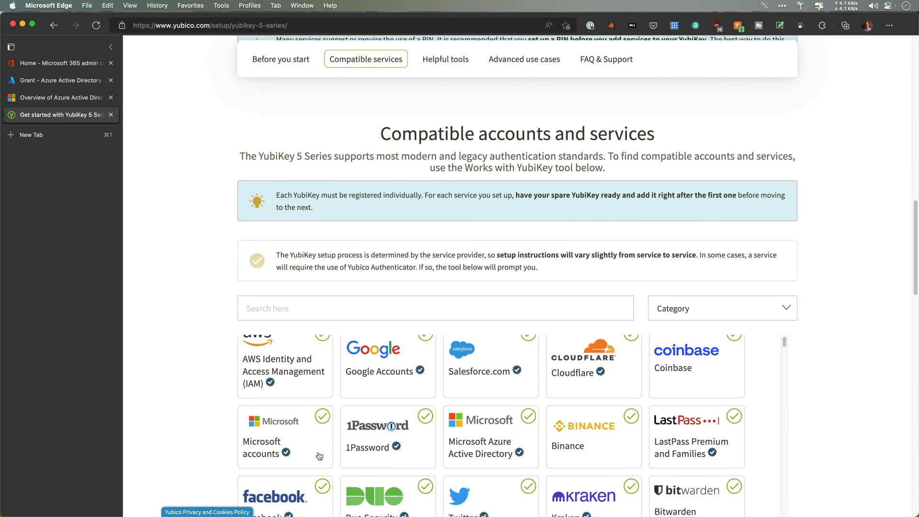
scroll(down, 3)
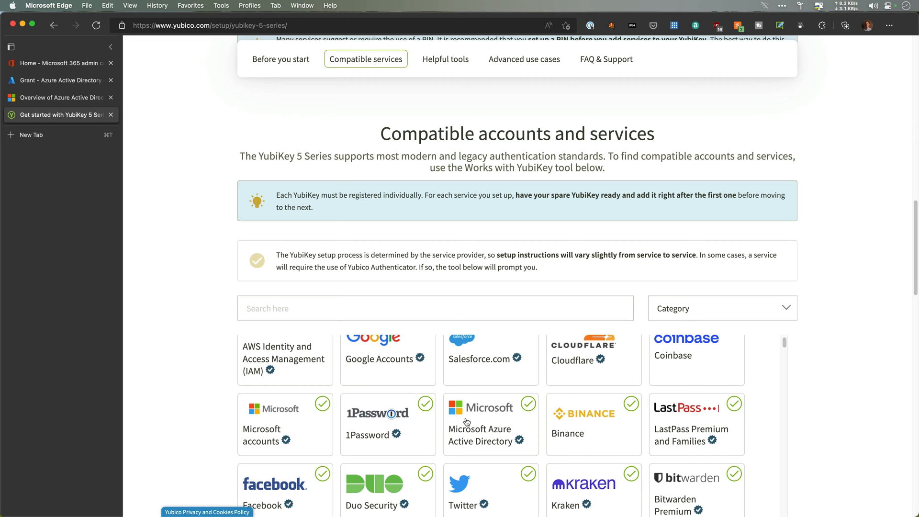
scroll(down, 3)
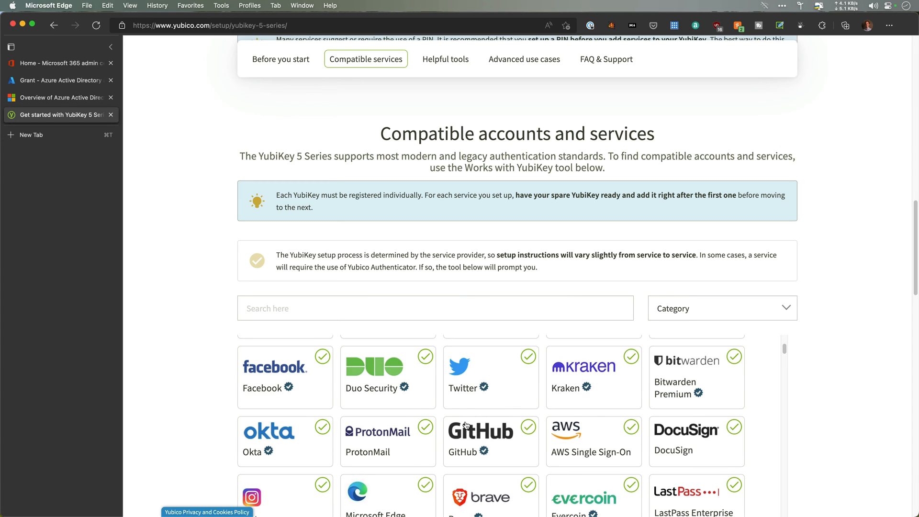
scroll(down, 3)
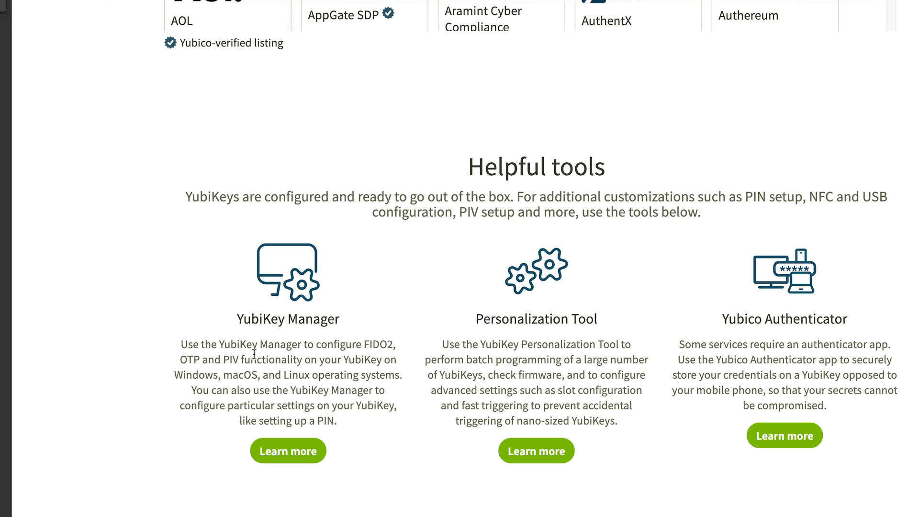
mouse_move(330, 393)
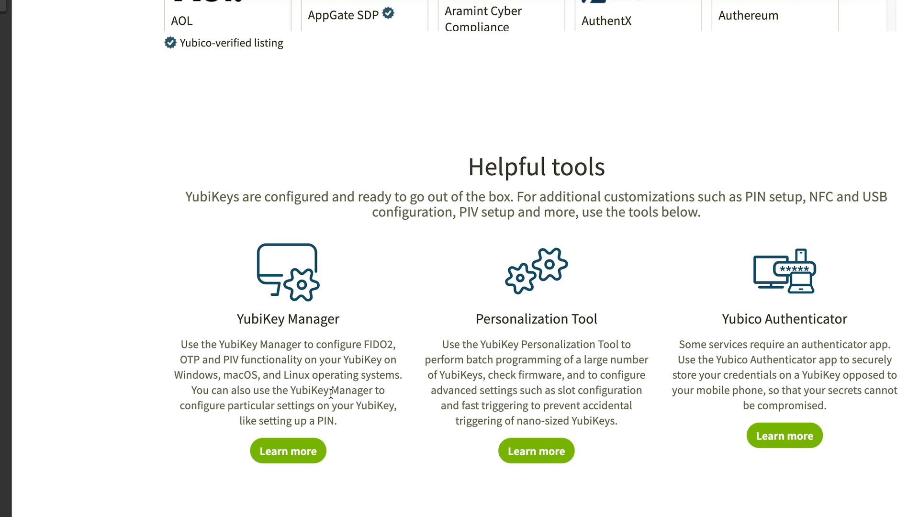
scroll(down, 3)
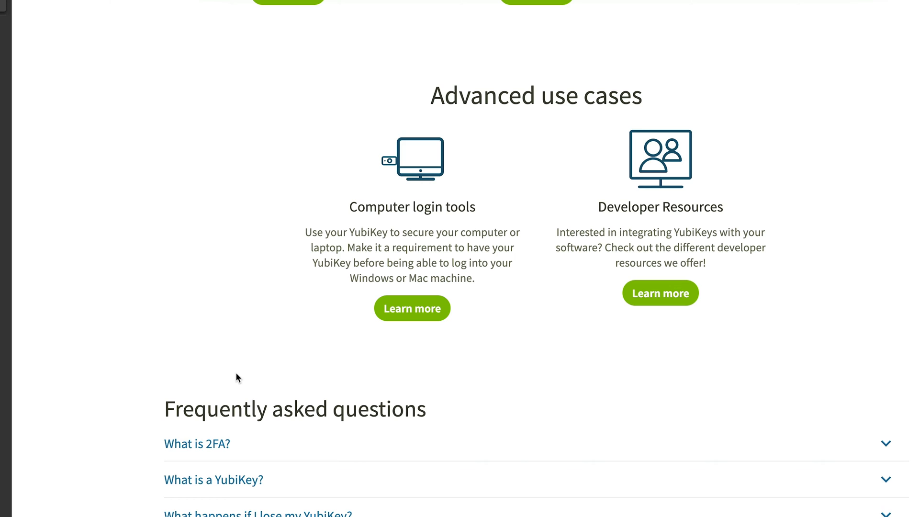
mouse_move(503, 284)
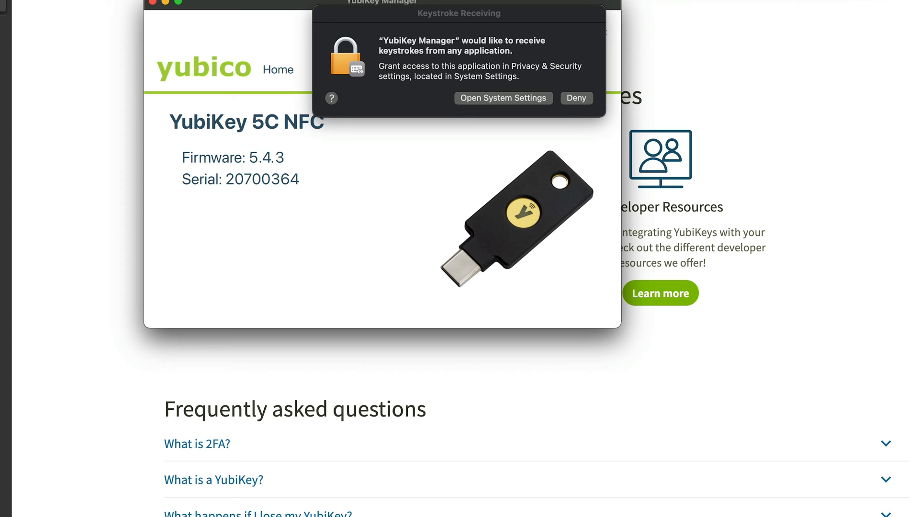
mouse_move(511, 102)
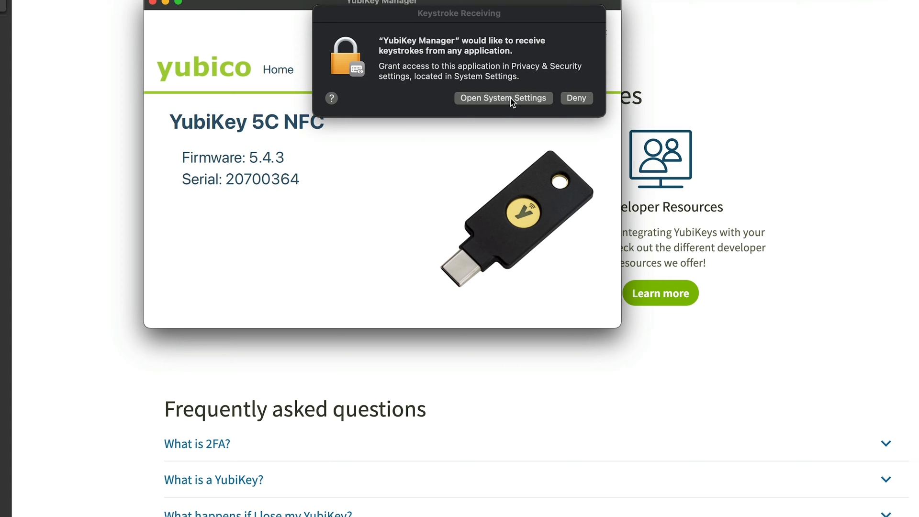
Step: Unlock Privacy & Security, grant YubiKey Manager Input Monitoring, and relaunch the app
click(502, 98)
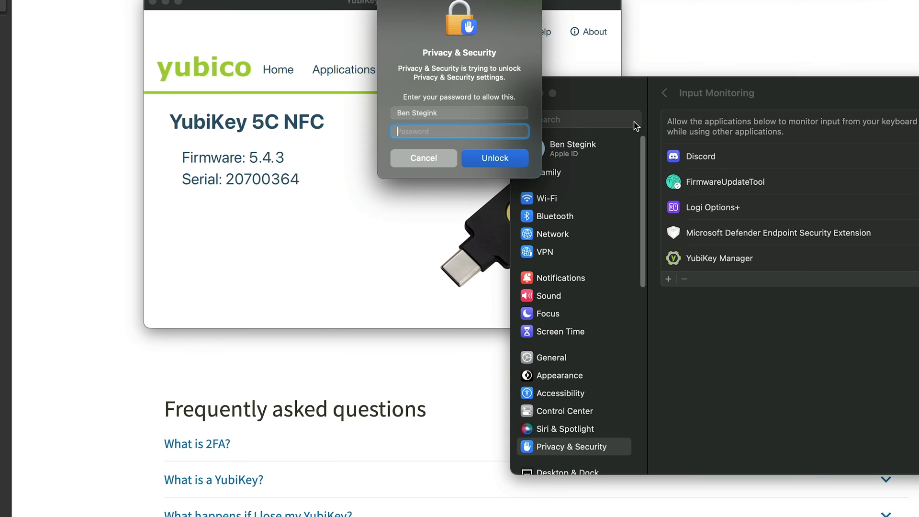
text(password)
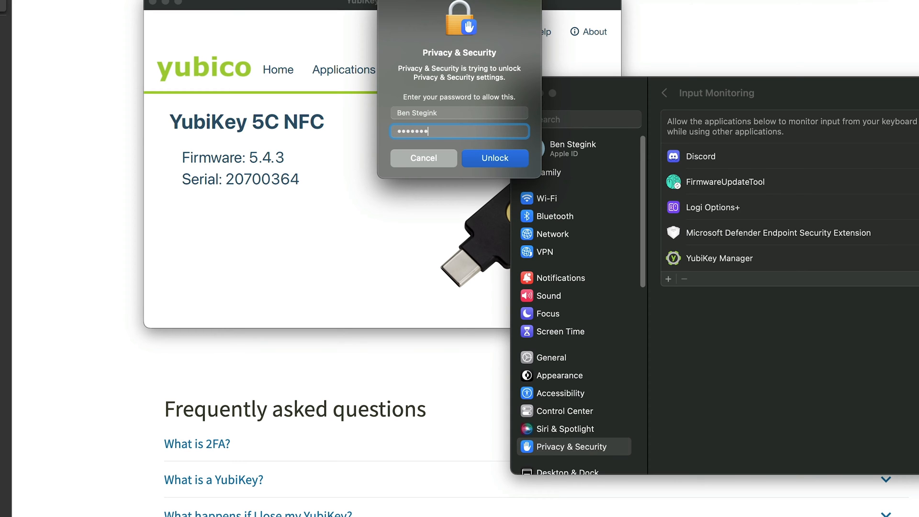
click(494, 158)
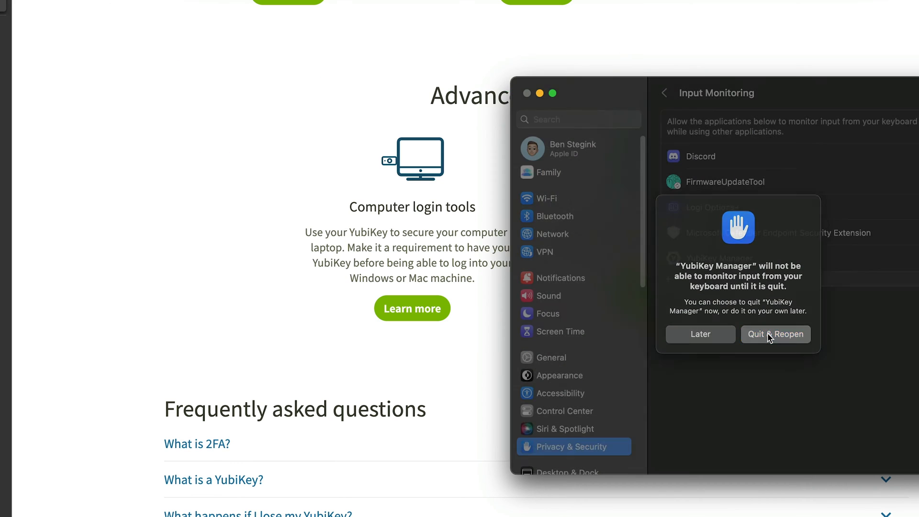
click(775, 334)
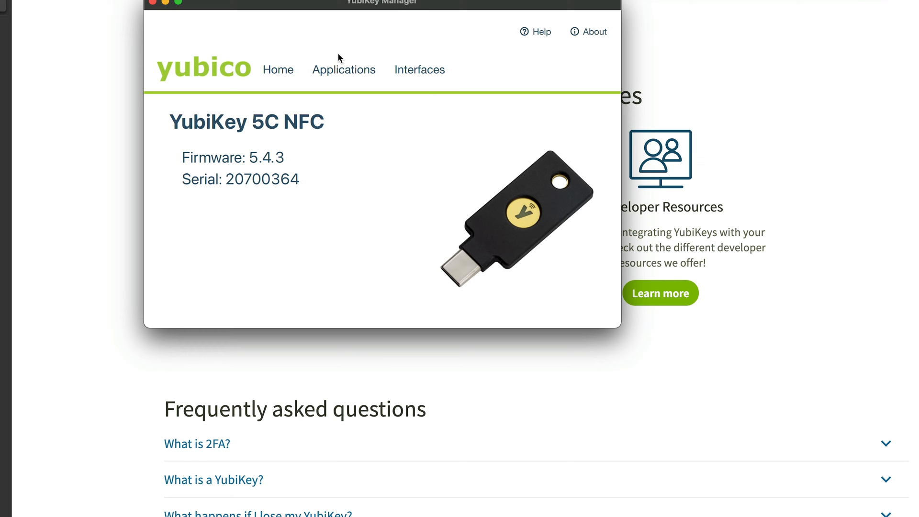
Step: Check that all USB and NFC interfaces are enabled, then close YubiKey Manager
click(420, 69)
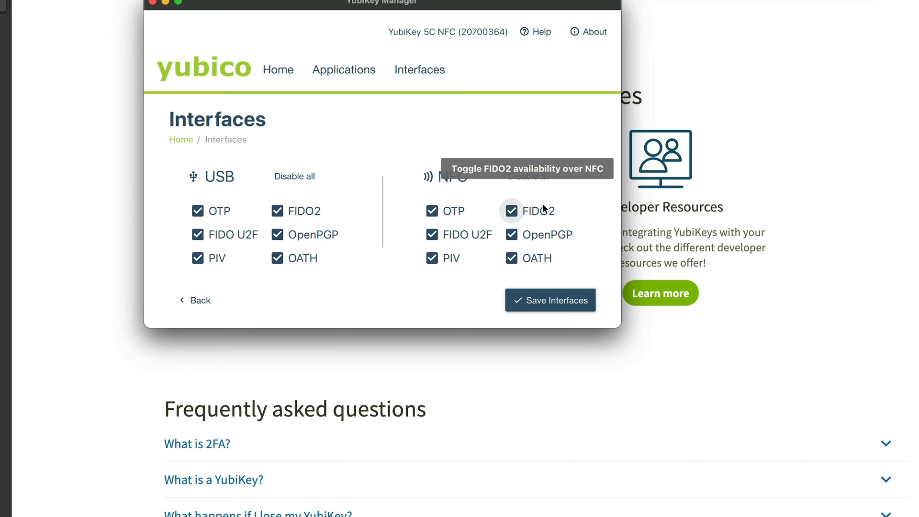
mouse_move(376, 229)
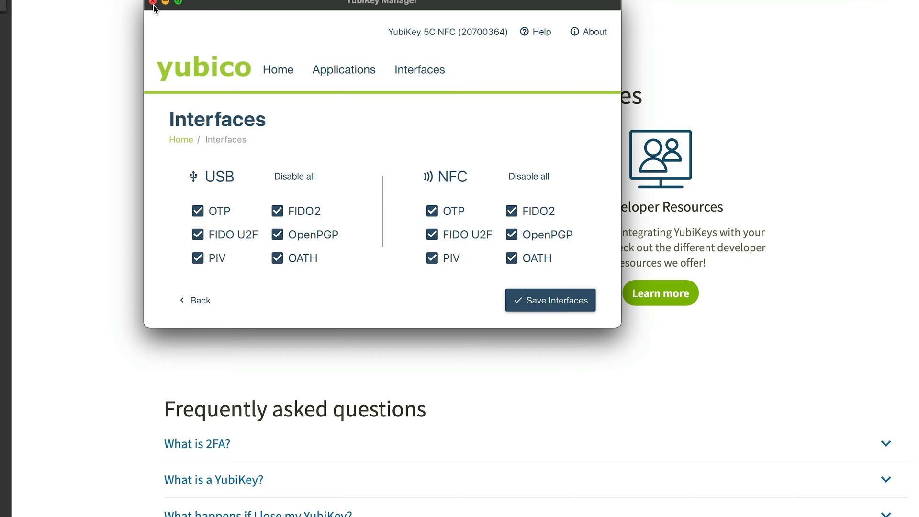
click(153, 8)
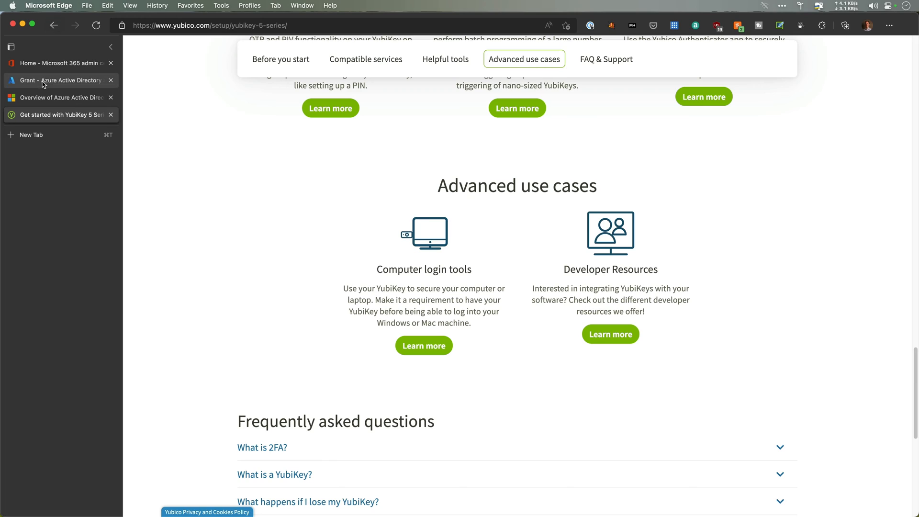
Step: From the admin center's profile menu, go to View account and then Security info
click(59, 63)
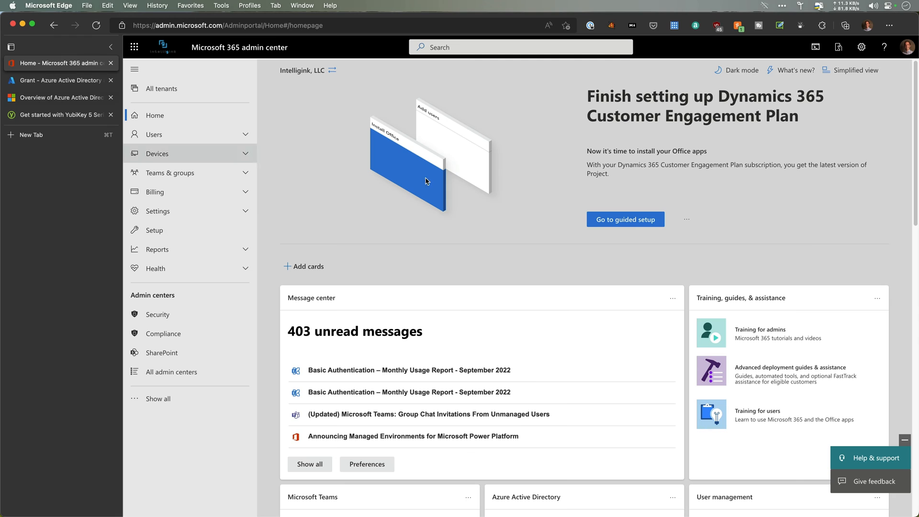
mouse_move(885, 47)
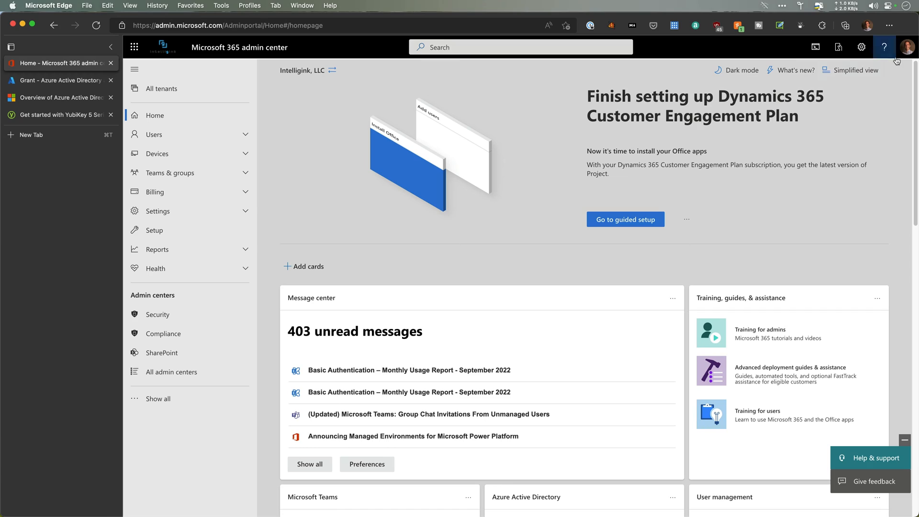
click(910, 47)
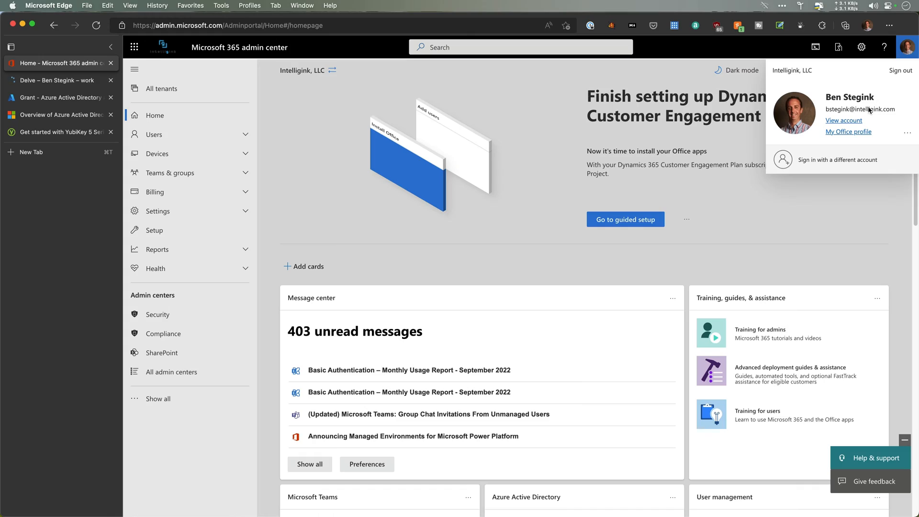
click(843, 121)
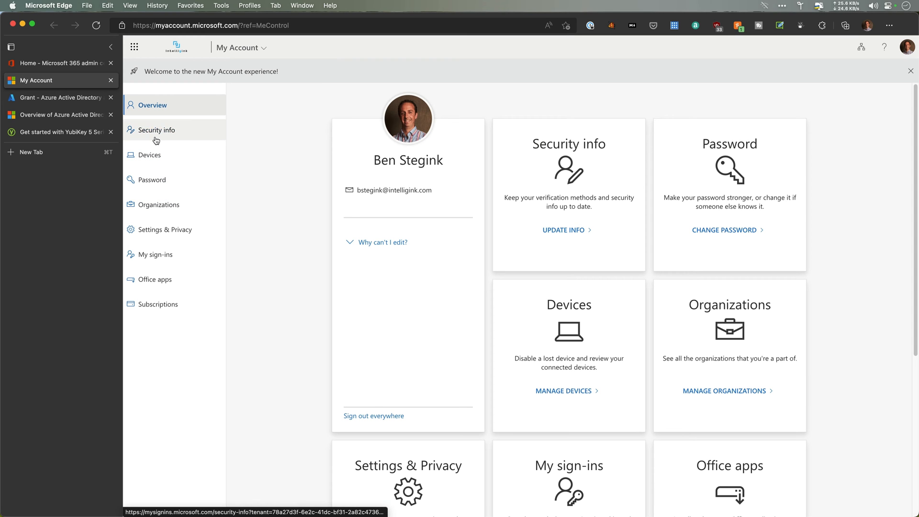
click(157, 131)
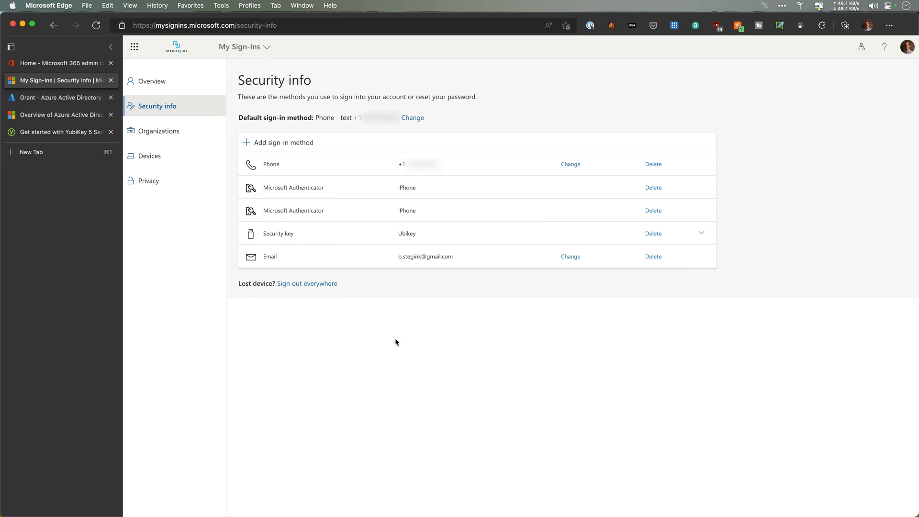
mouse_move(350, 187)
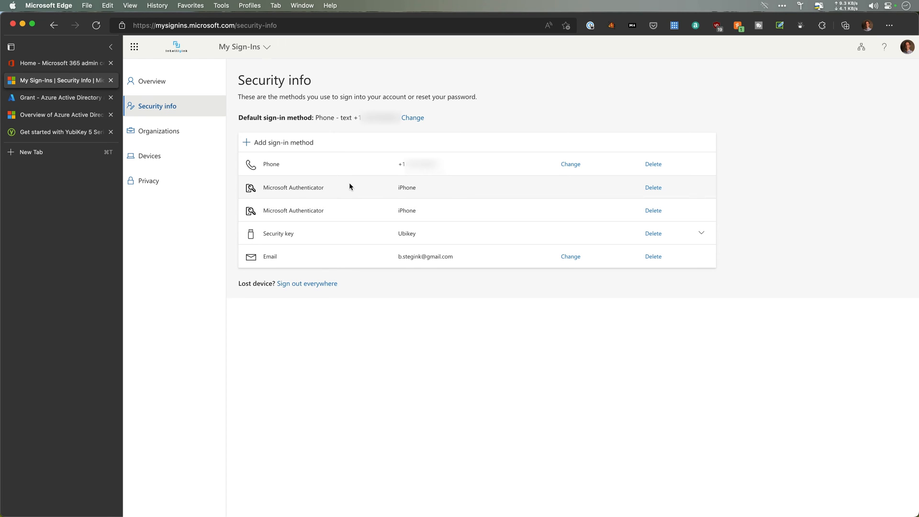
mouse_move(359, 183)
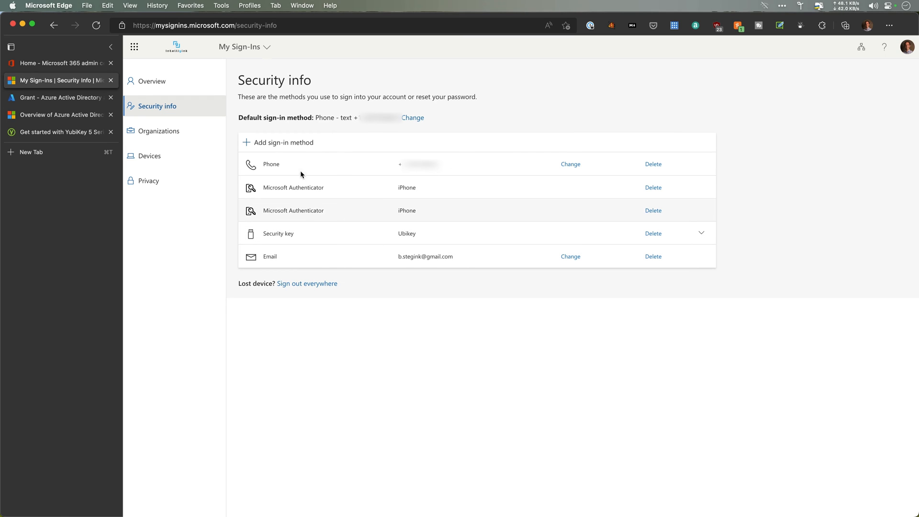
Step: Choose Add sign-in method with Security key as the method type
click(283, 142)
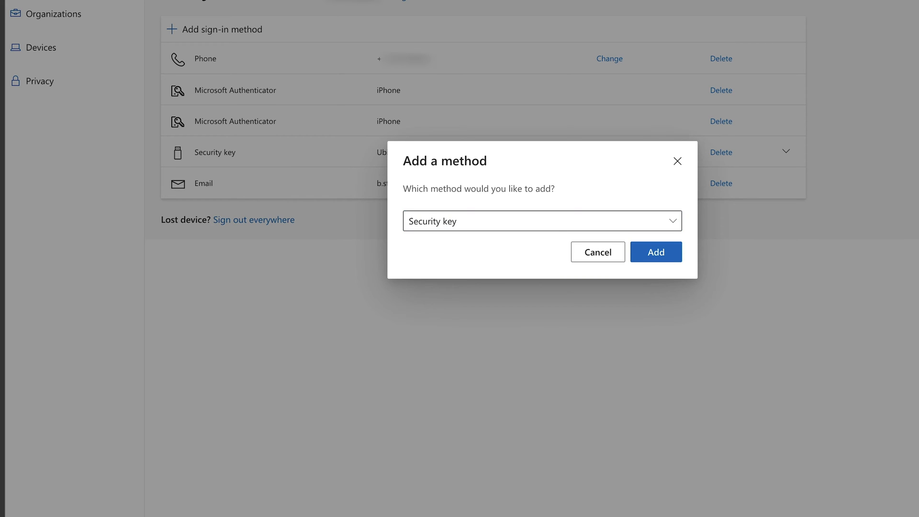
Step: Confirm adding a security key, clear the two-factor notice, and pick NFC device
click(656, 252)
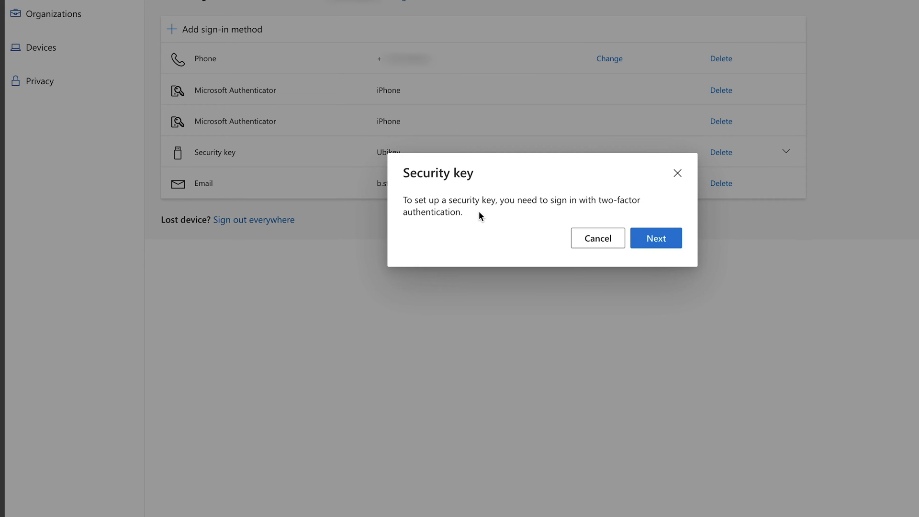
mouse_move(655, 238)
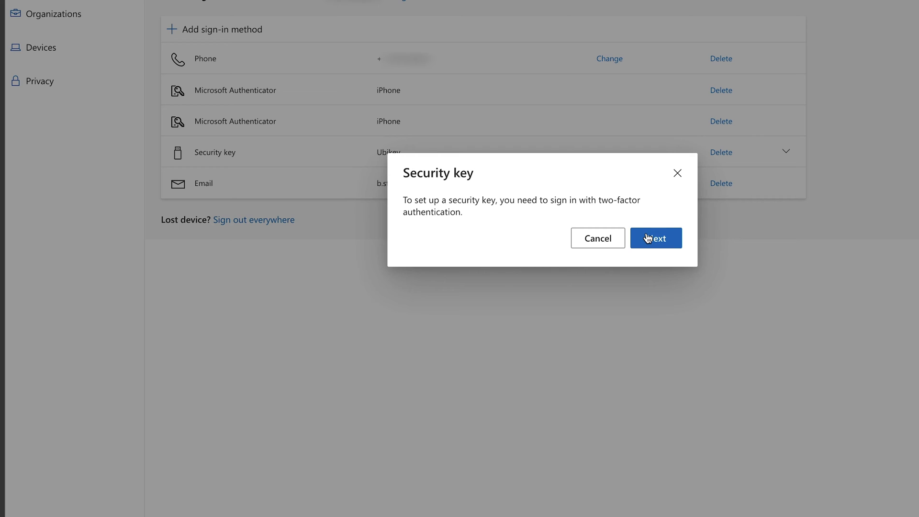
click(655, 238)
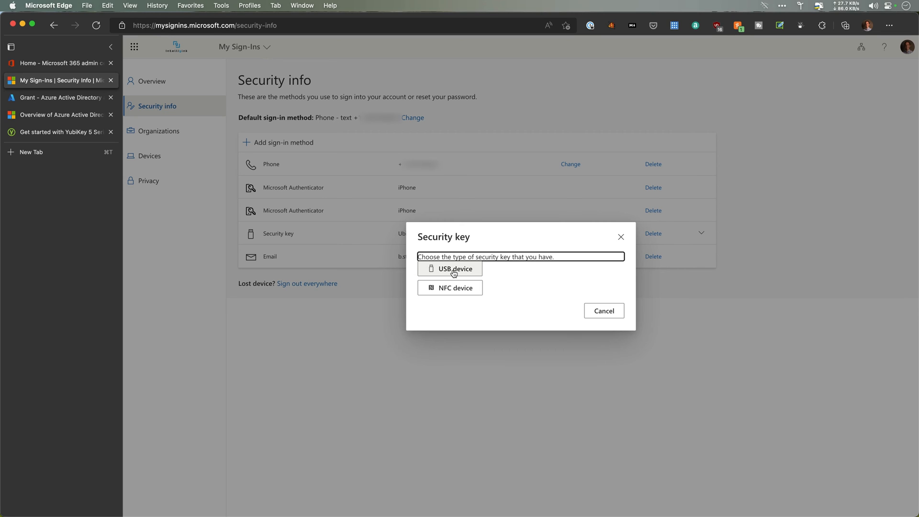
mouse_move(457, 287)
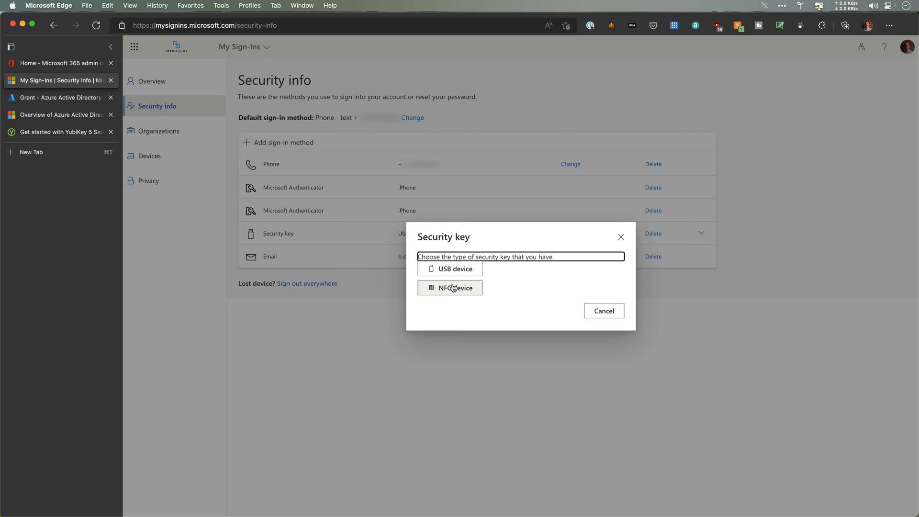
click(450, 288)
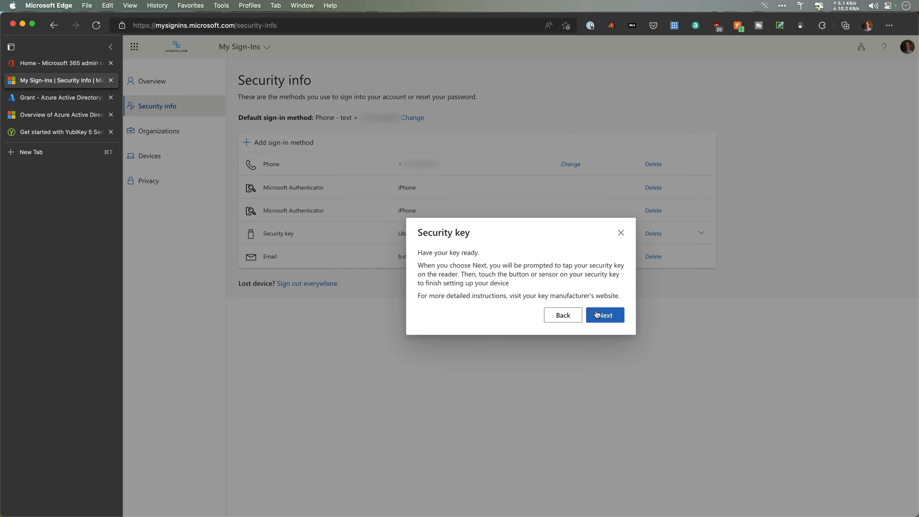
click(605, 315)
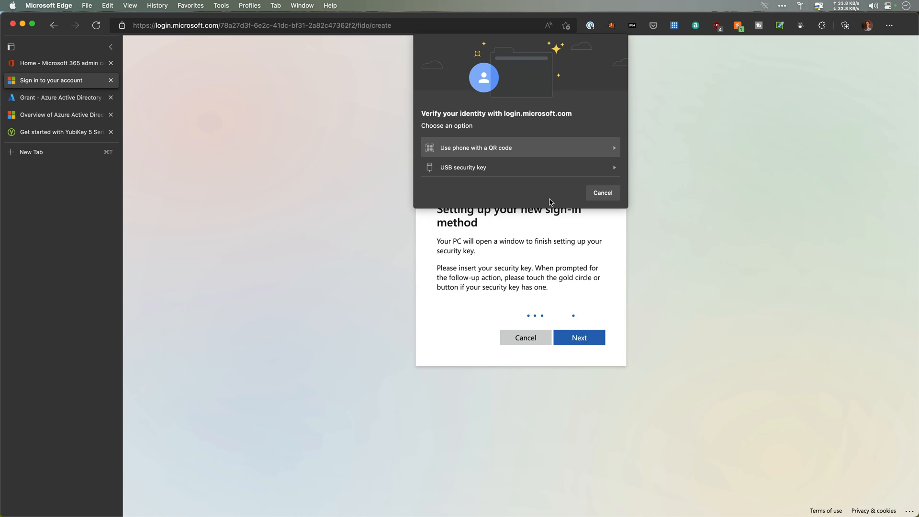
mouse_move(473, 170)
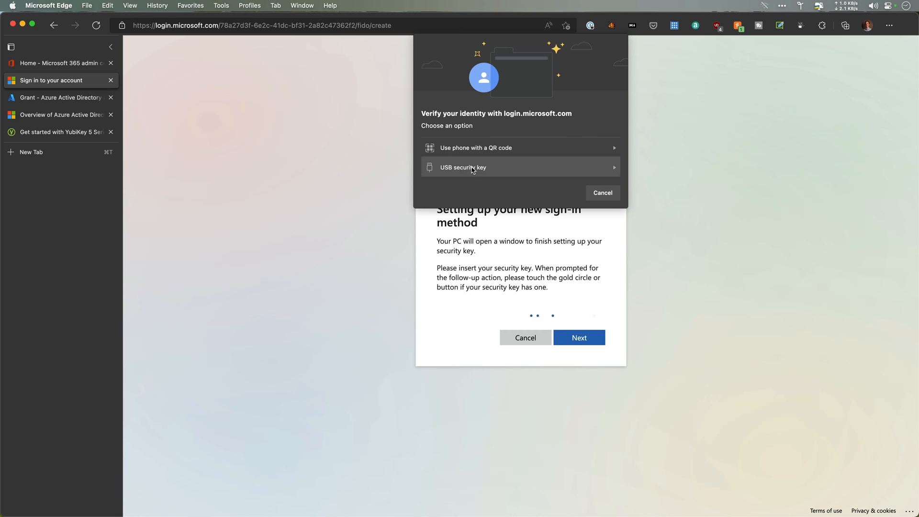
Step: Verify with the USB security key, confirm its new PIN, and allow reading its make and model
click(463, 167)
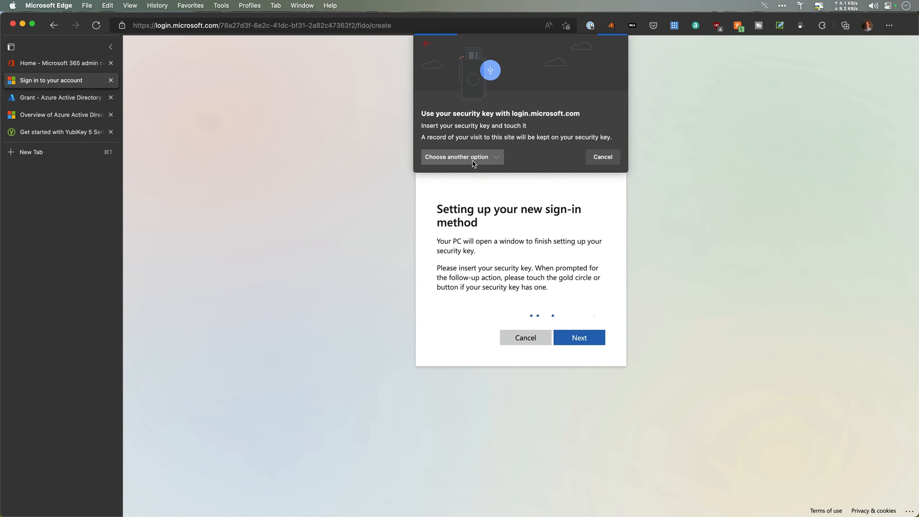
click(462, 157)
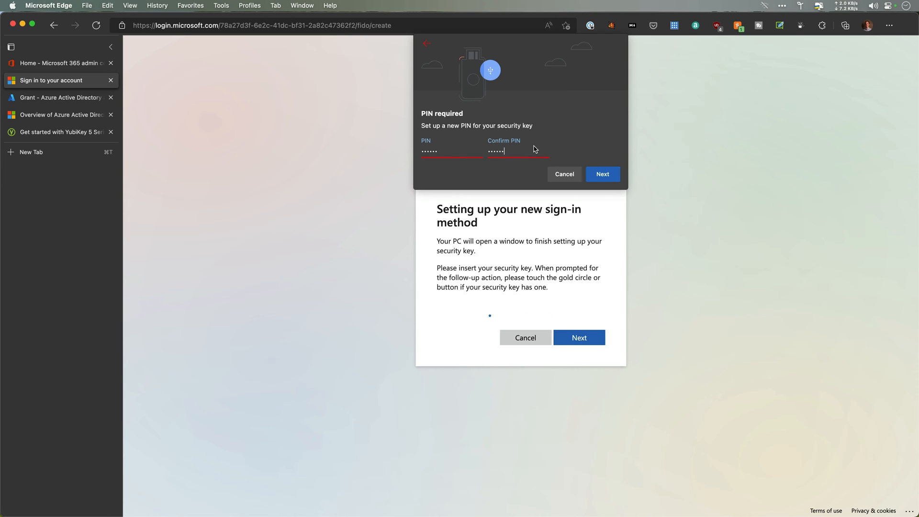
click(602, 174)
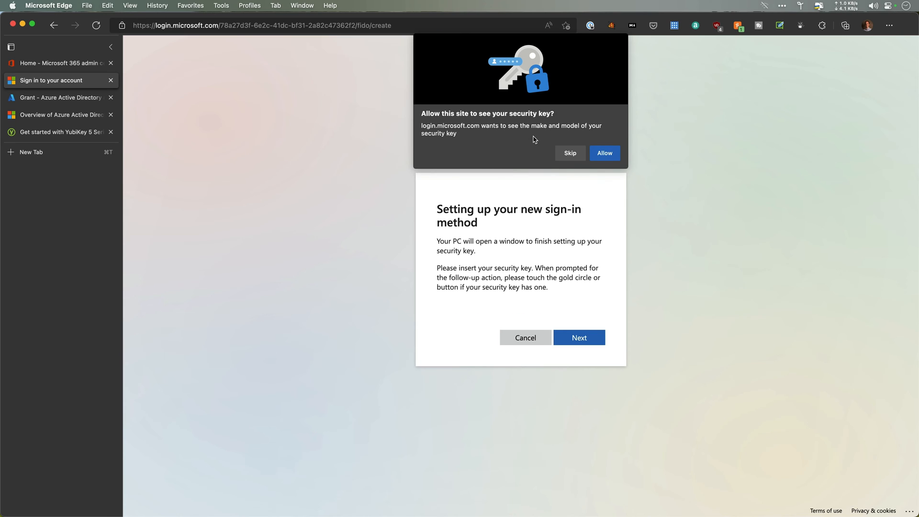
click(604, 153)
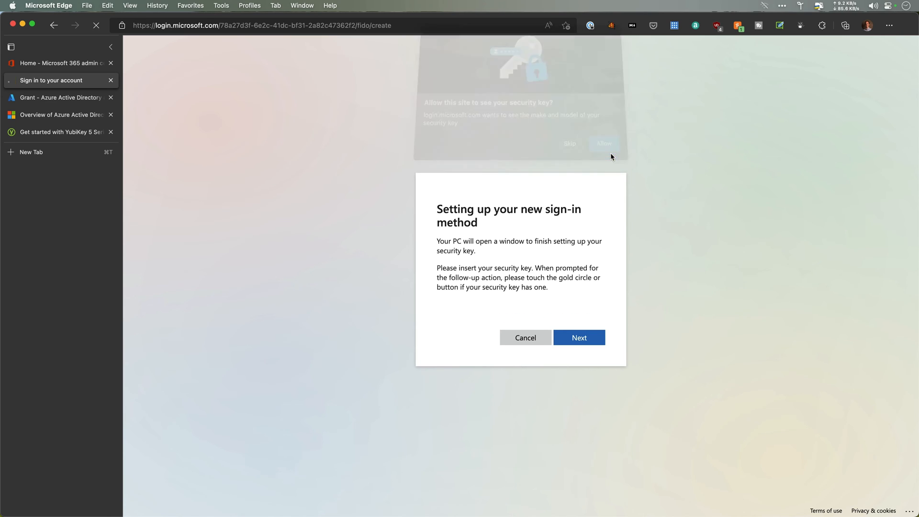
click(579, 337)
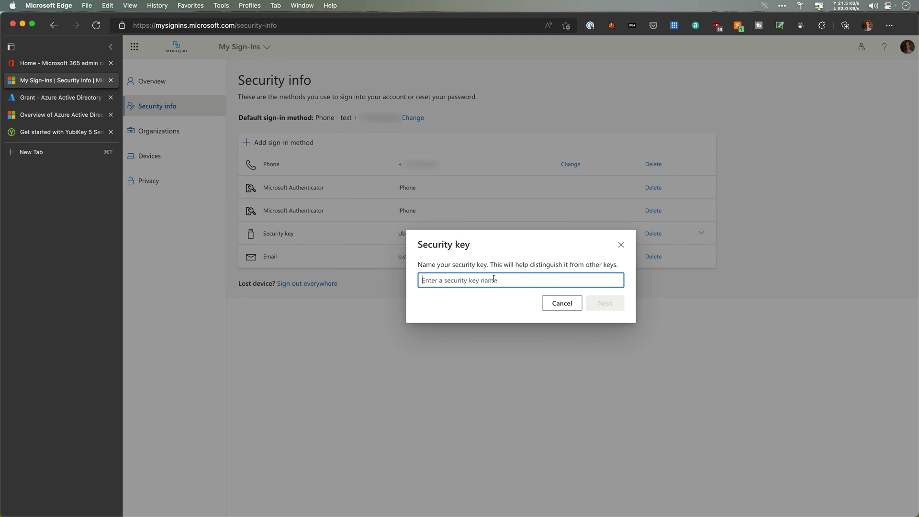
Step: Name the security key 'YubiKey 5C NFC' and complete the setup
text(Ybu)
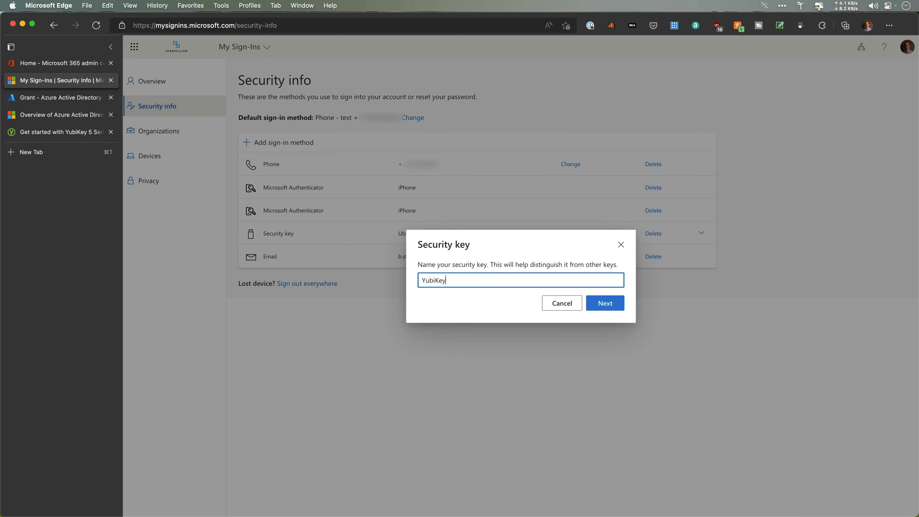
text(5C NF)
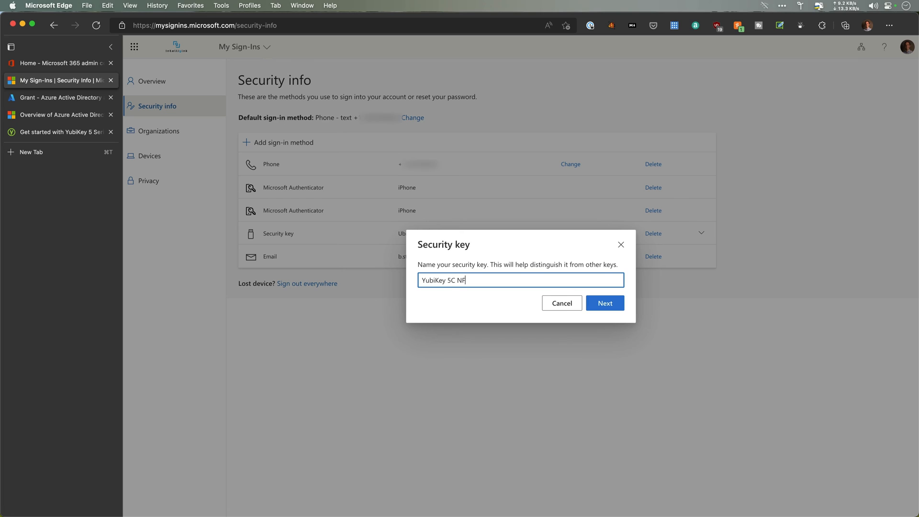
text(C)
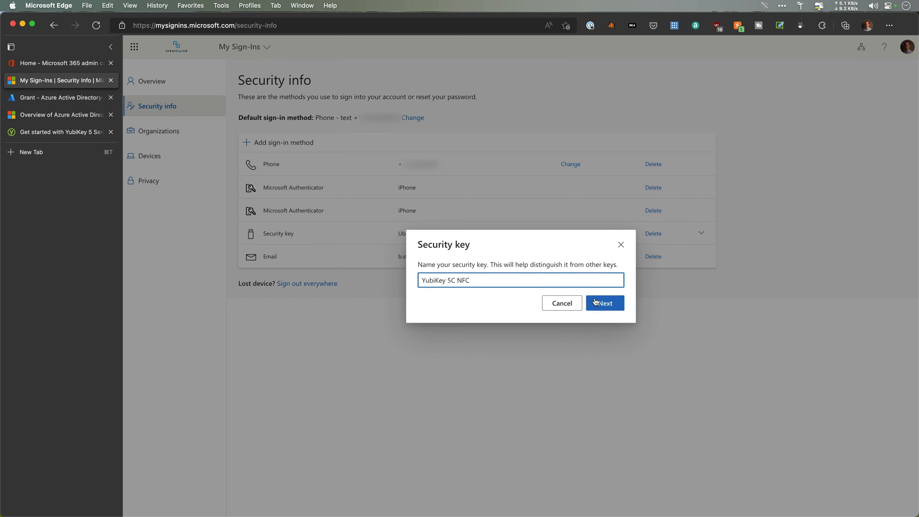
click(605, 303)
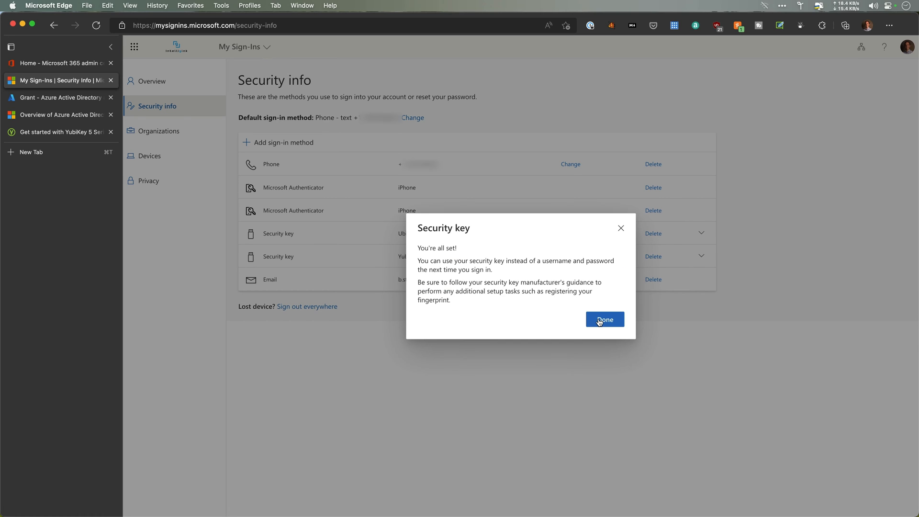
click(605, 319)
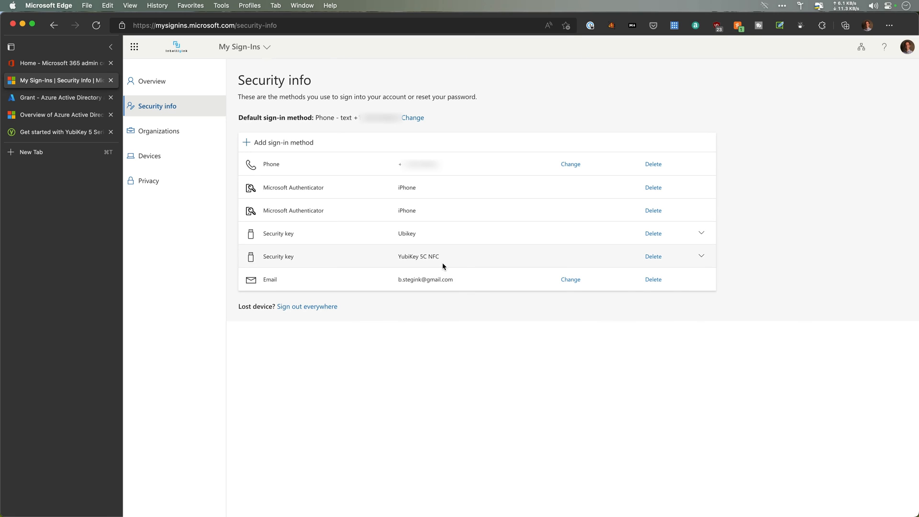
mouse_move(434, 258)
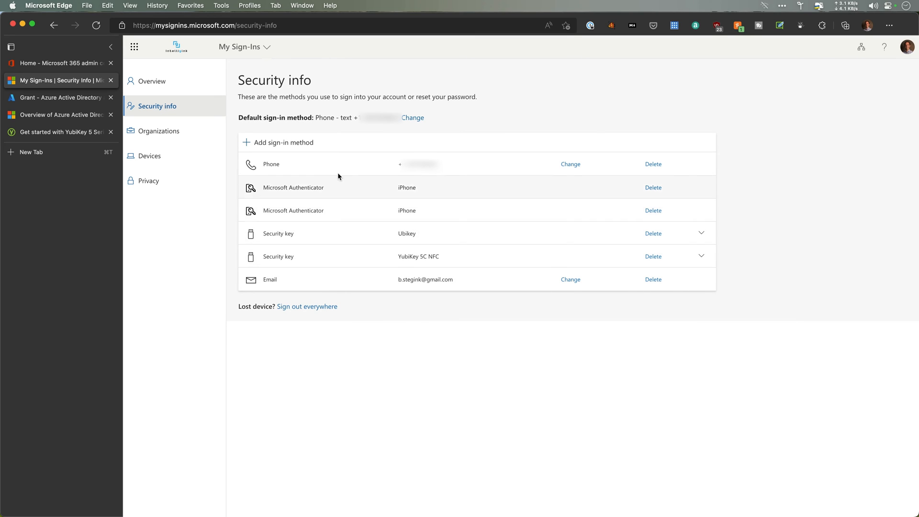
Step: Add a USB security key sign-in method and close the 'already registered' warning
click(283, 142)
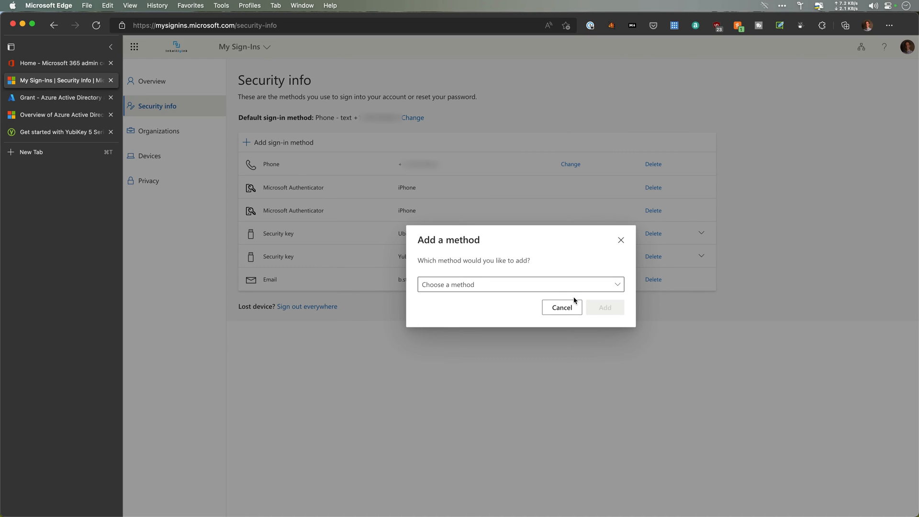
click(520, 285)
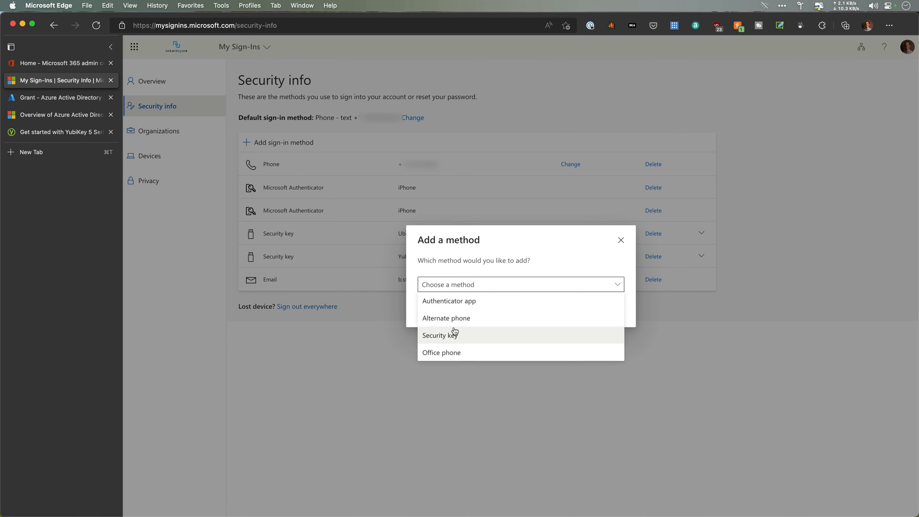
click(440, 335)
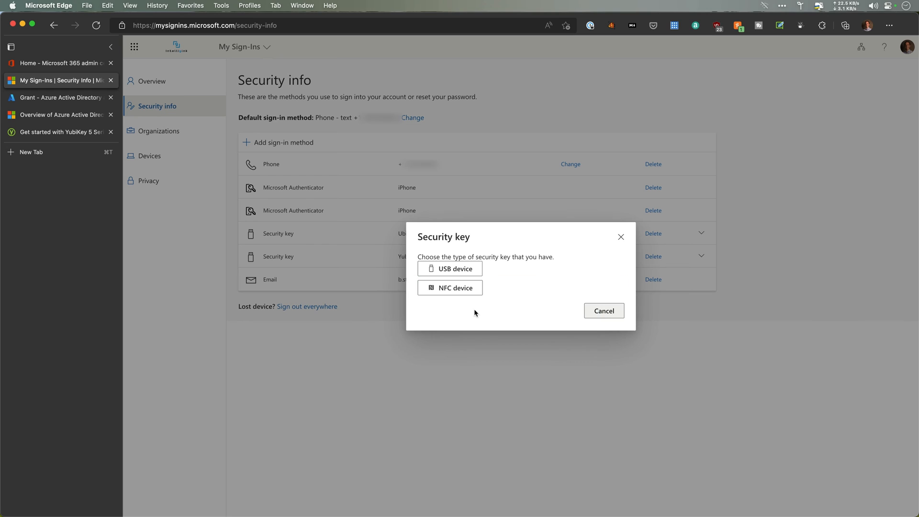
click(449, 269)
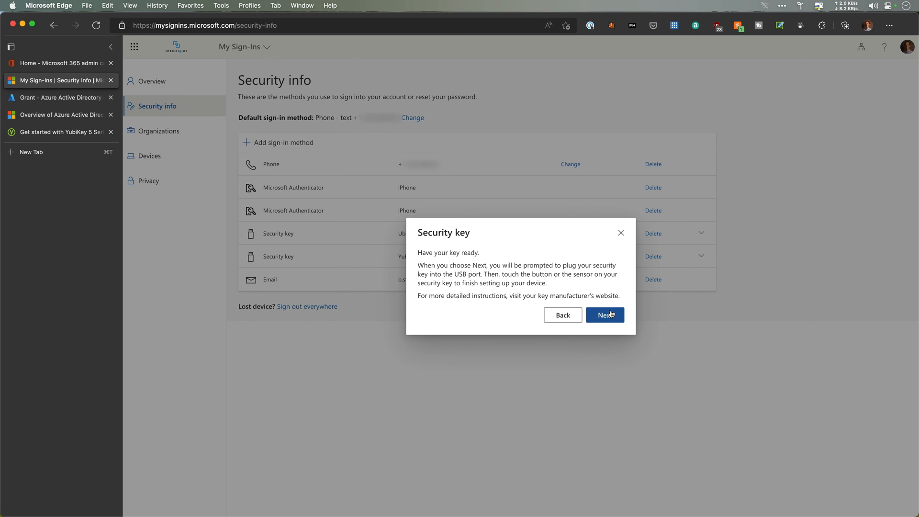
click(606, 315)
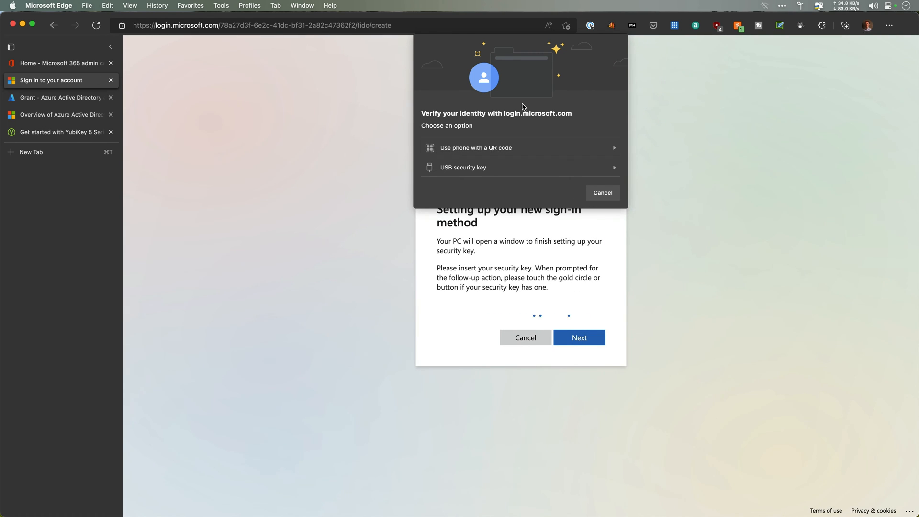
mouse_move(500, 170)
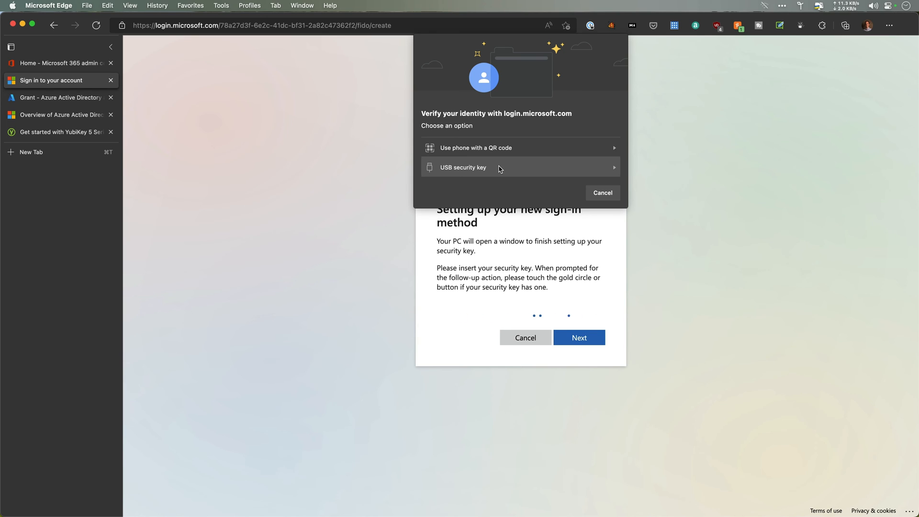
click(463, 167)
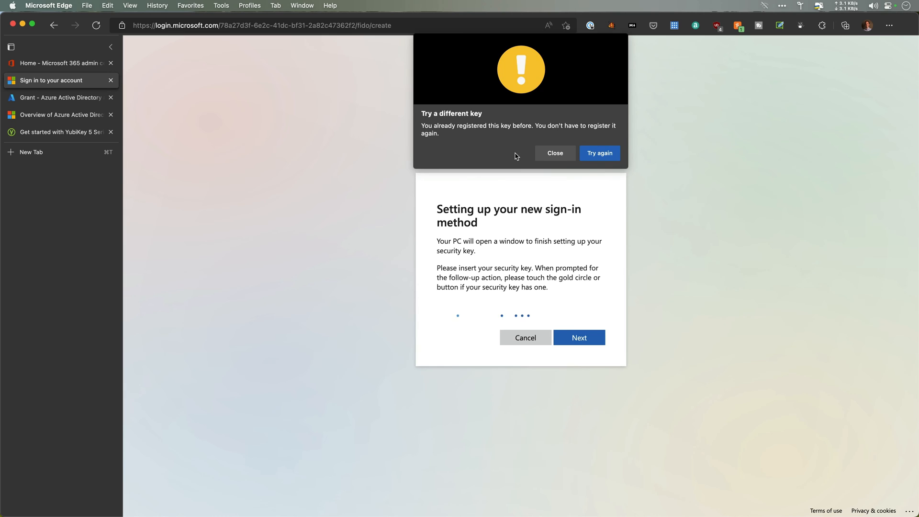
click(554, 153)
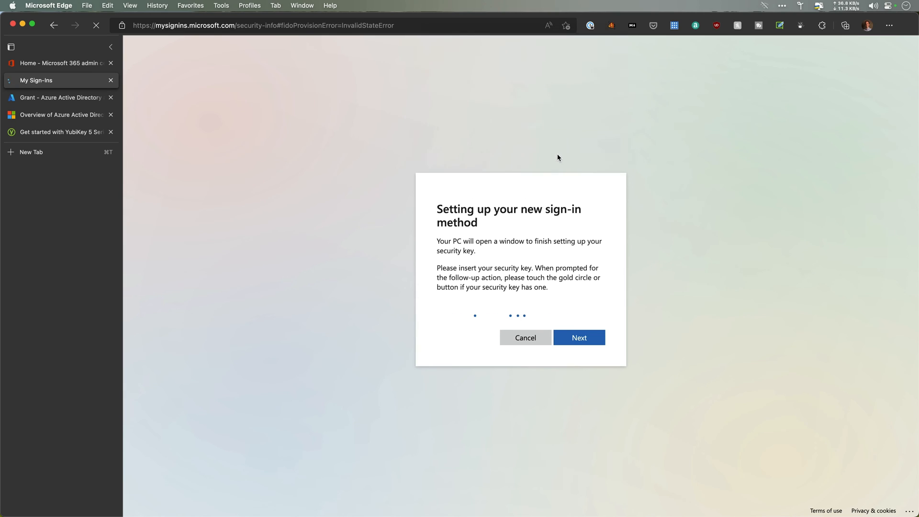
Step: Let the Security info page reload after closing the registration error
click(525, 337)
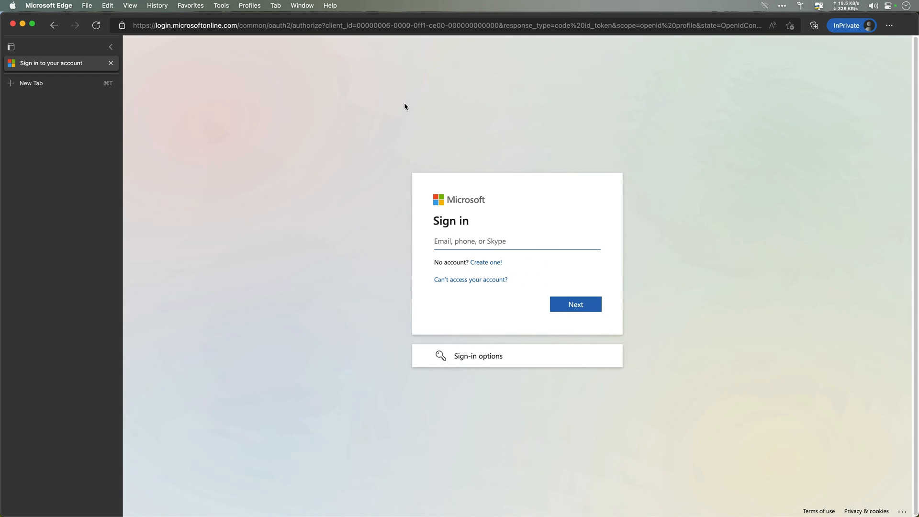
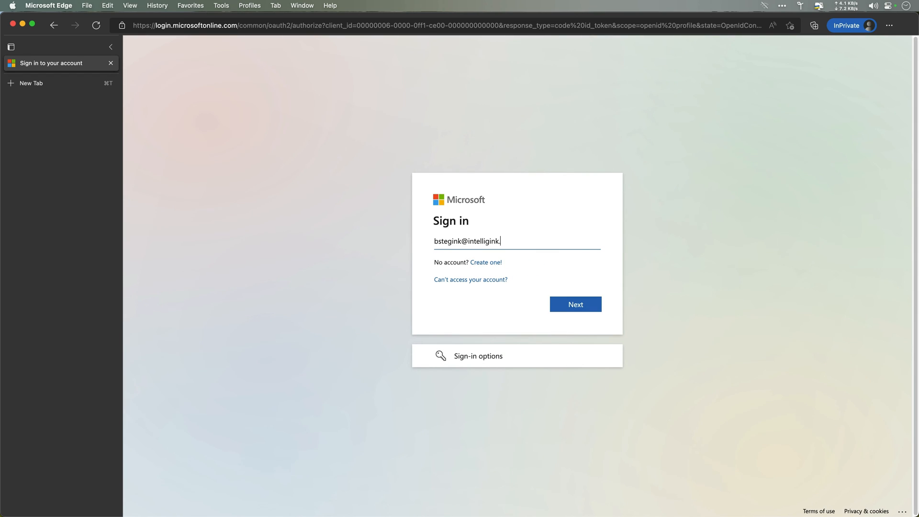
click(574, 304)
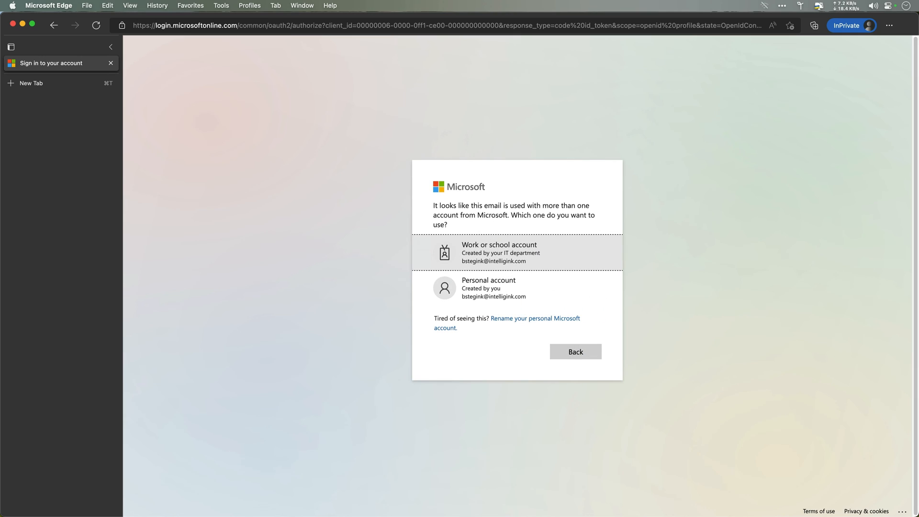
mouse_move(513, 253)
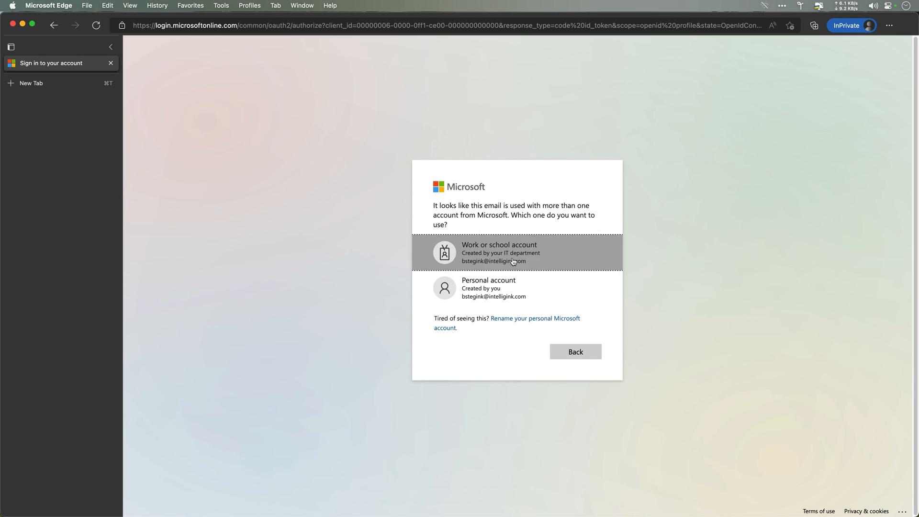
click(516, 253)
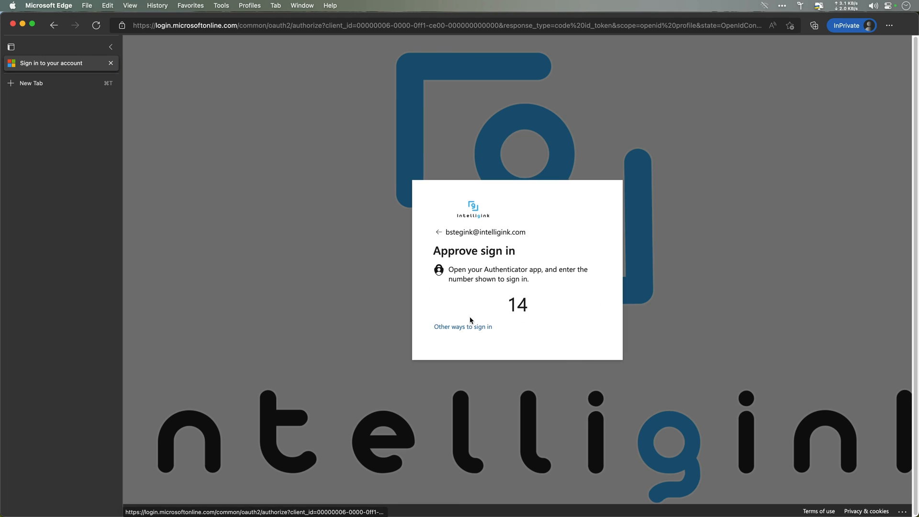
click(463, 327)
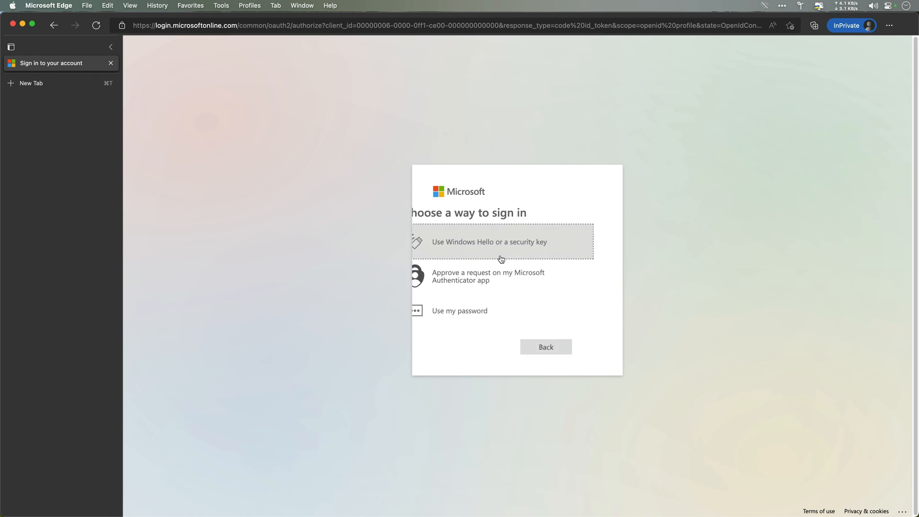
Step: Sign in passwordlessly using the USB security key and its PIN
click(502, 241)
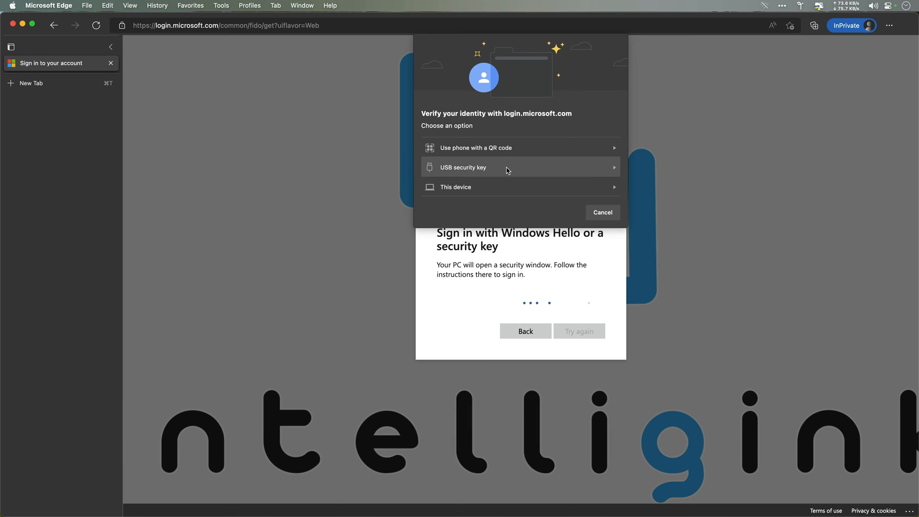
click(463, 167)
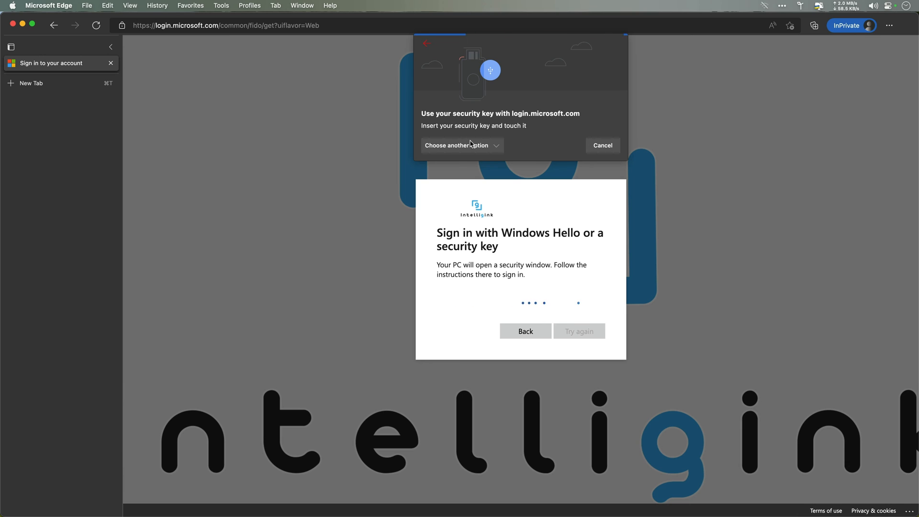
click(459, 146)
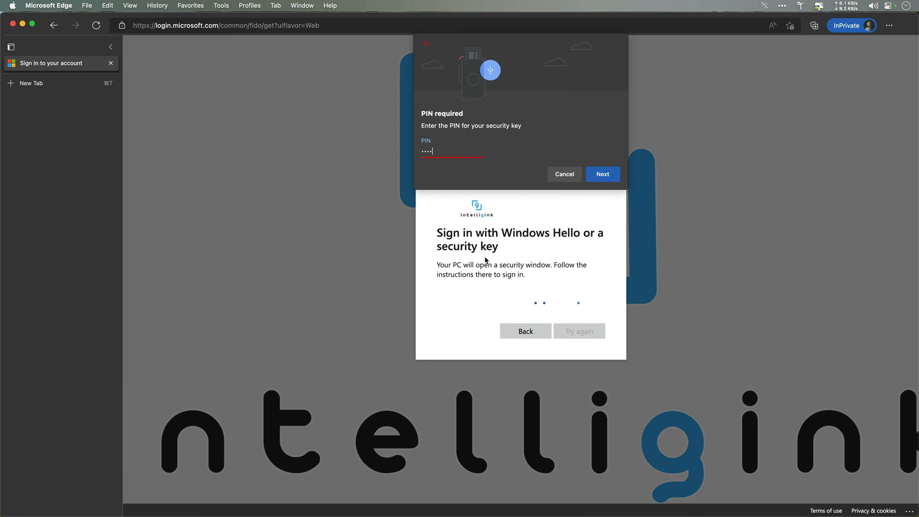
click(602, 174)
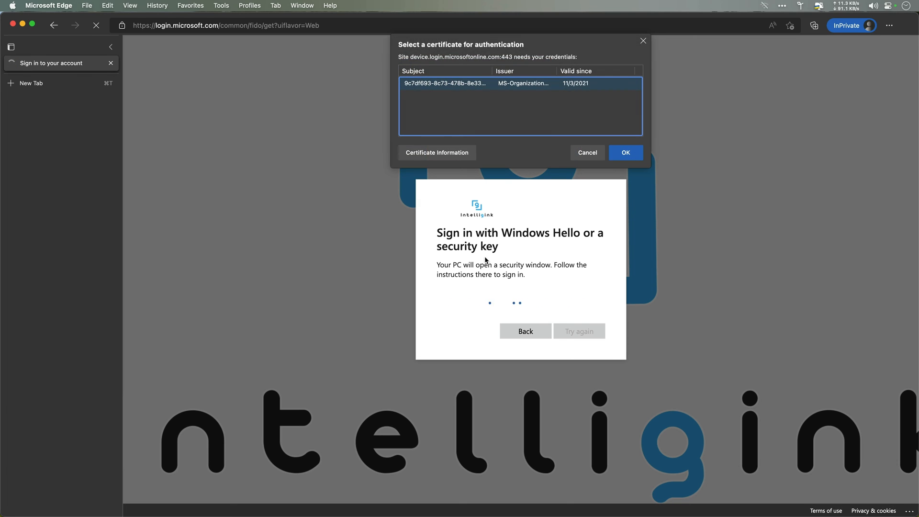
Step: Accept the device certificate prompt and switch to the Azure AD documentation window
click(625, 152)
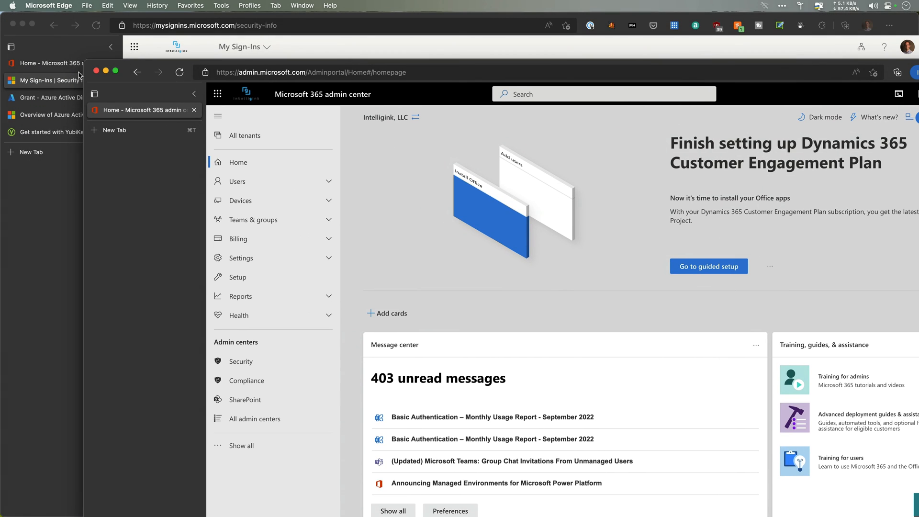
click(53, 80)
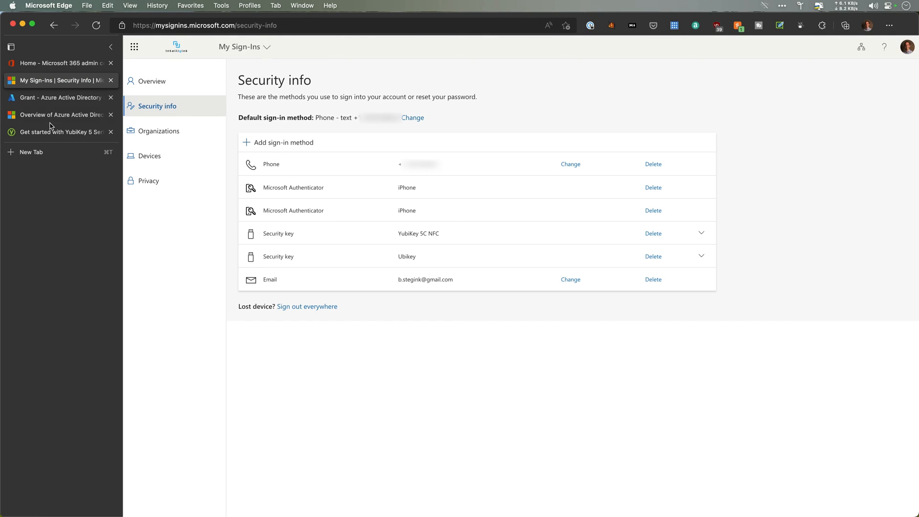
click(58, 115)
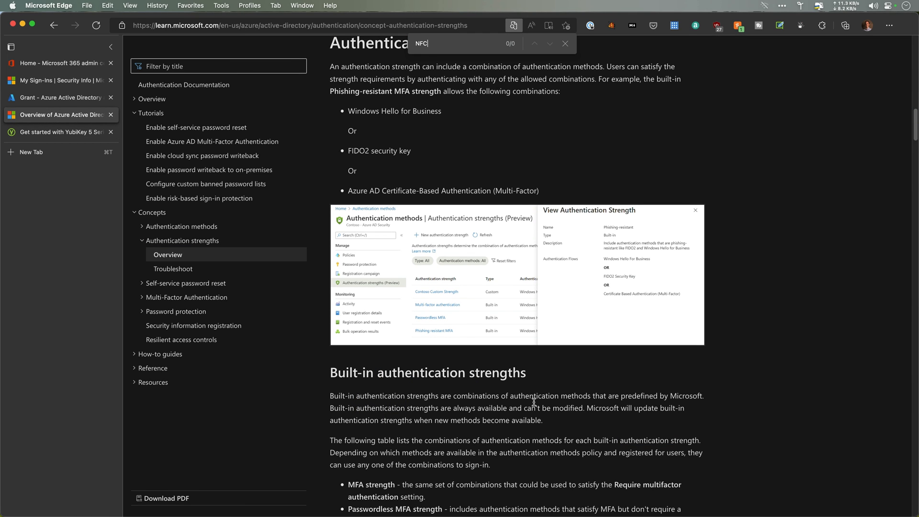
Step: Scroll up the FIDO2 browser support article to its Supported browsers table
scroll(up, 3)
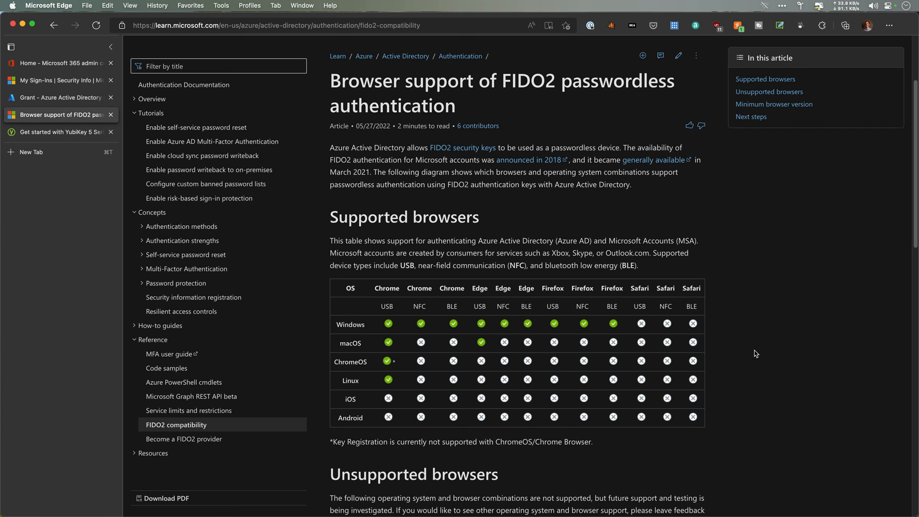
mouse_move(392, 384)
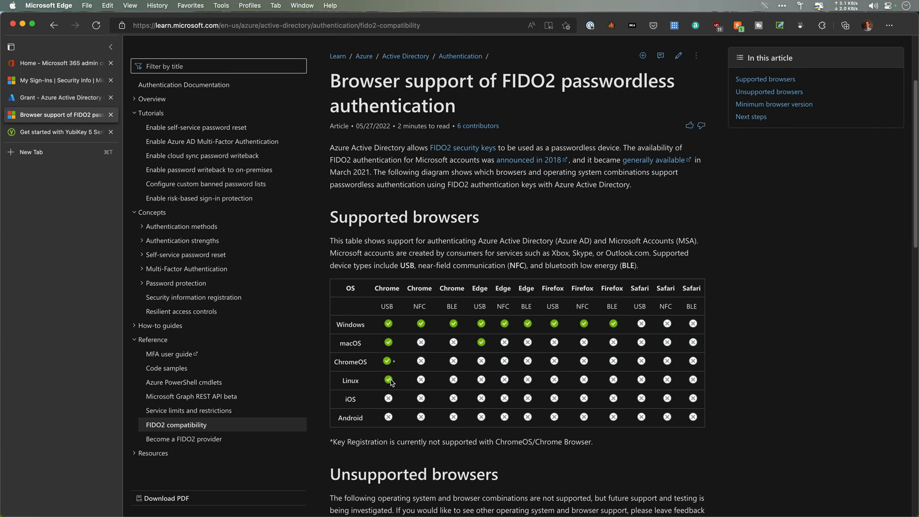
mouse_move(415, 336)
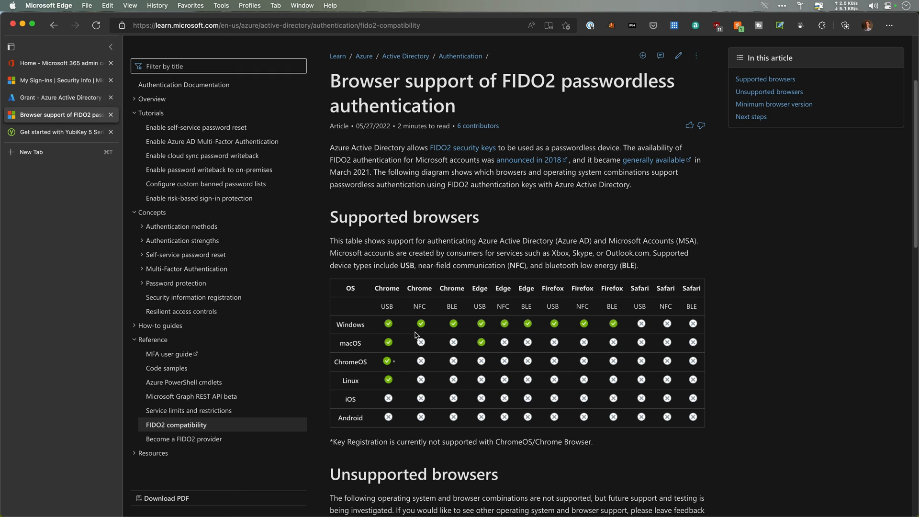
mouse_move(420, 324)
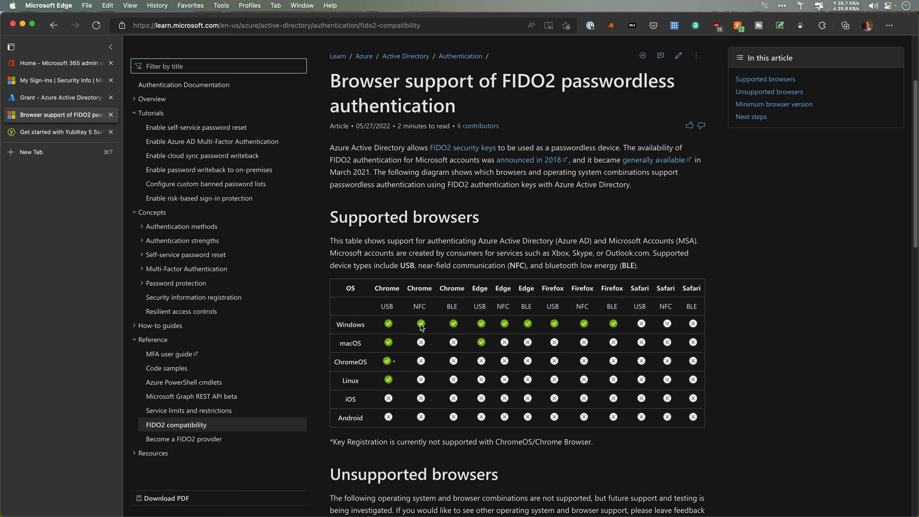